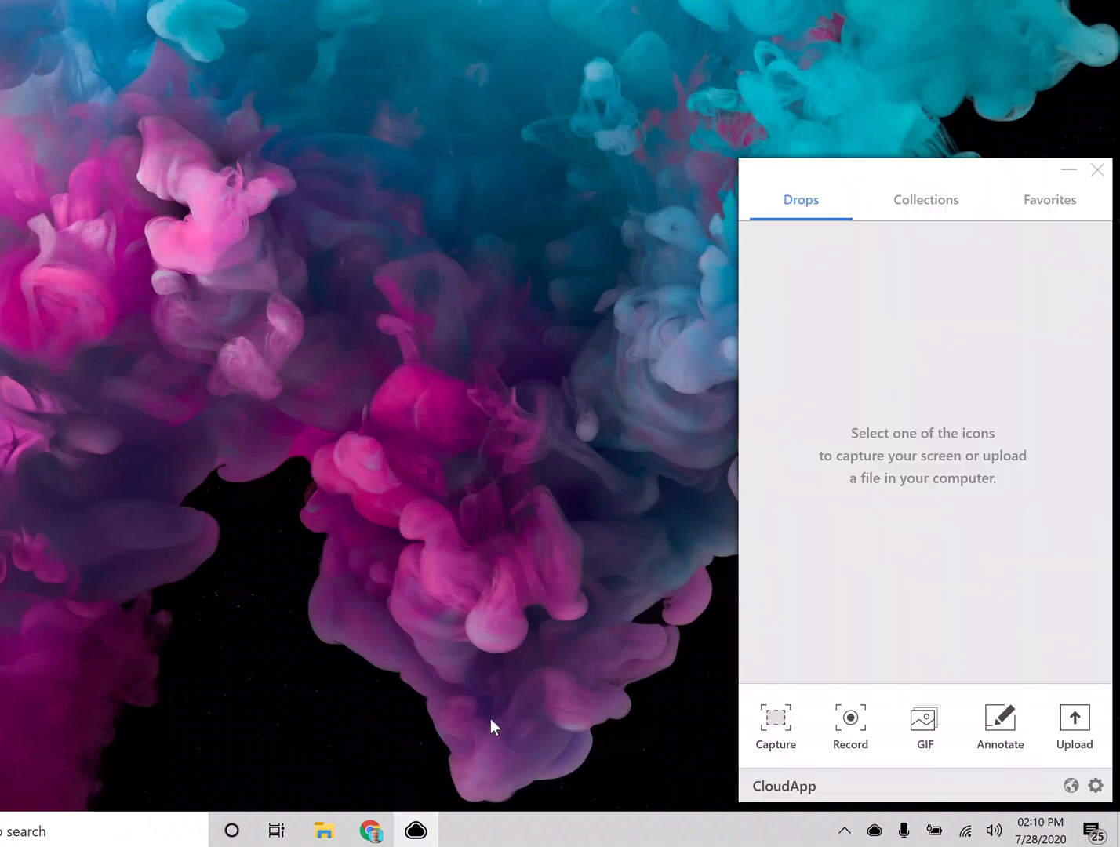
mouse_move(549, 718)
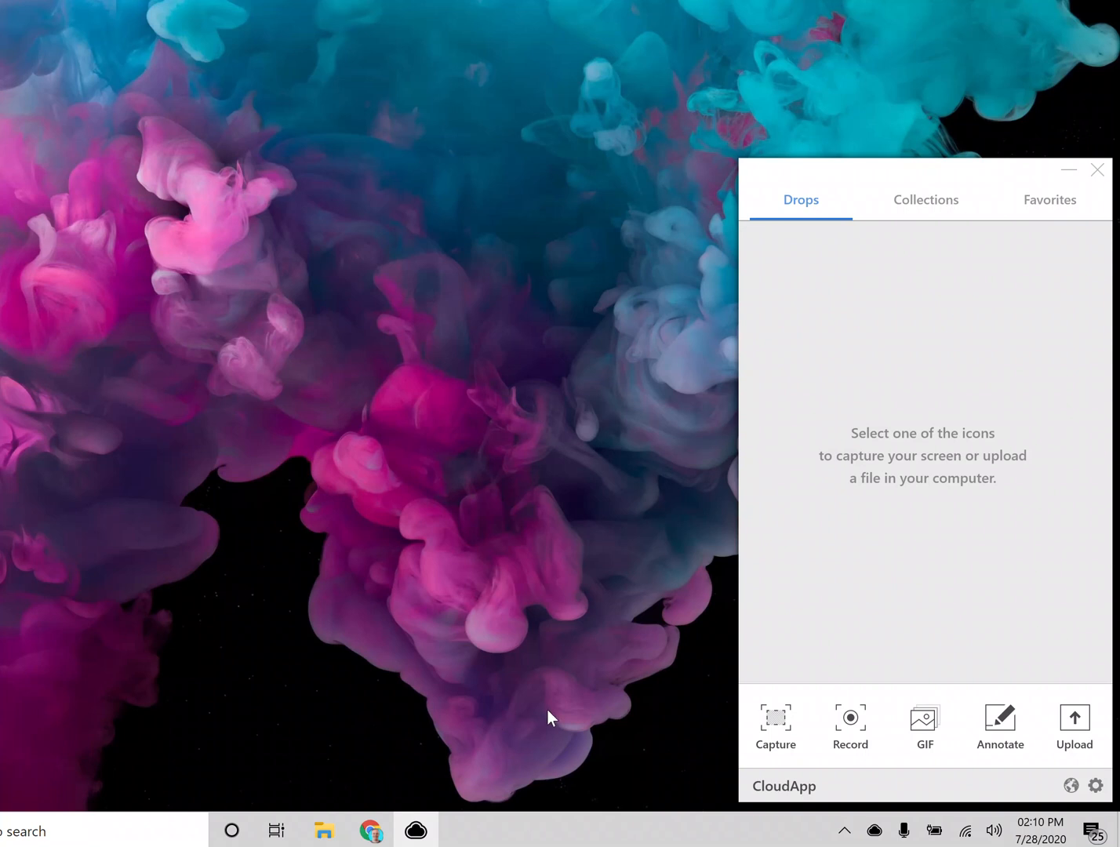
mouse_move(547, 700)
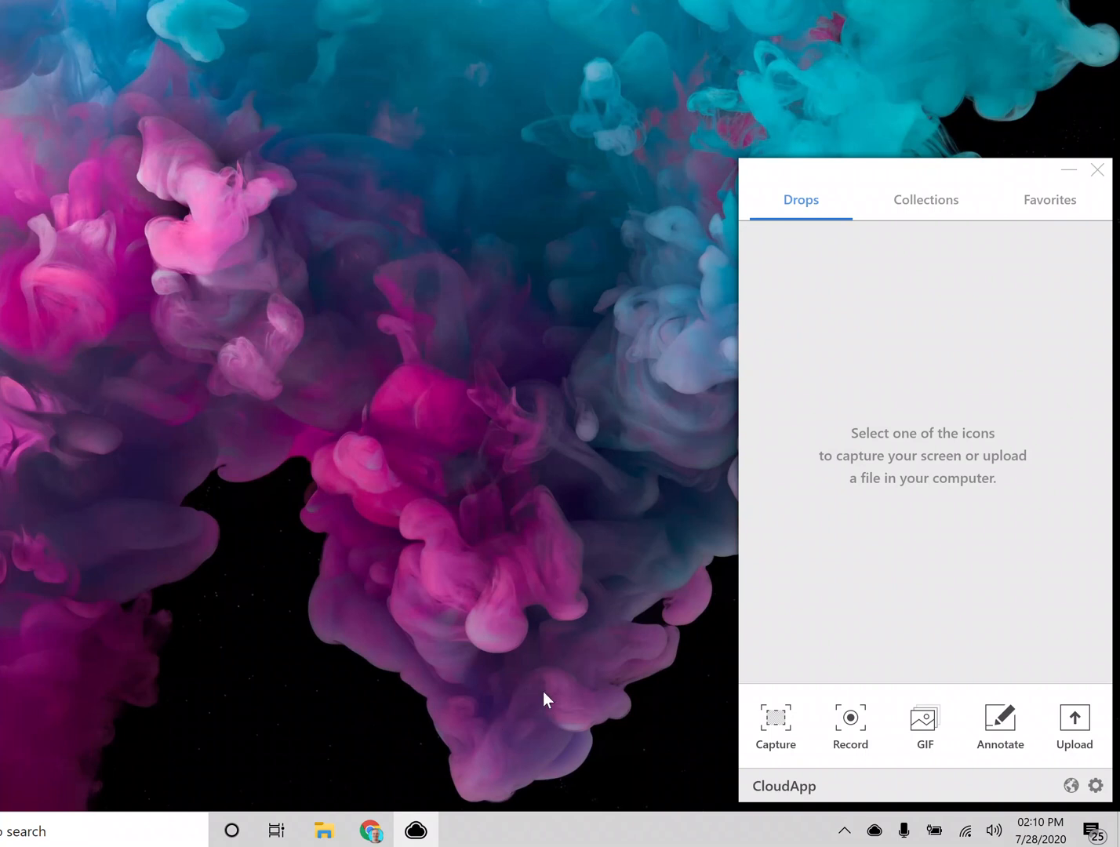
mouse_move(656, 724)
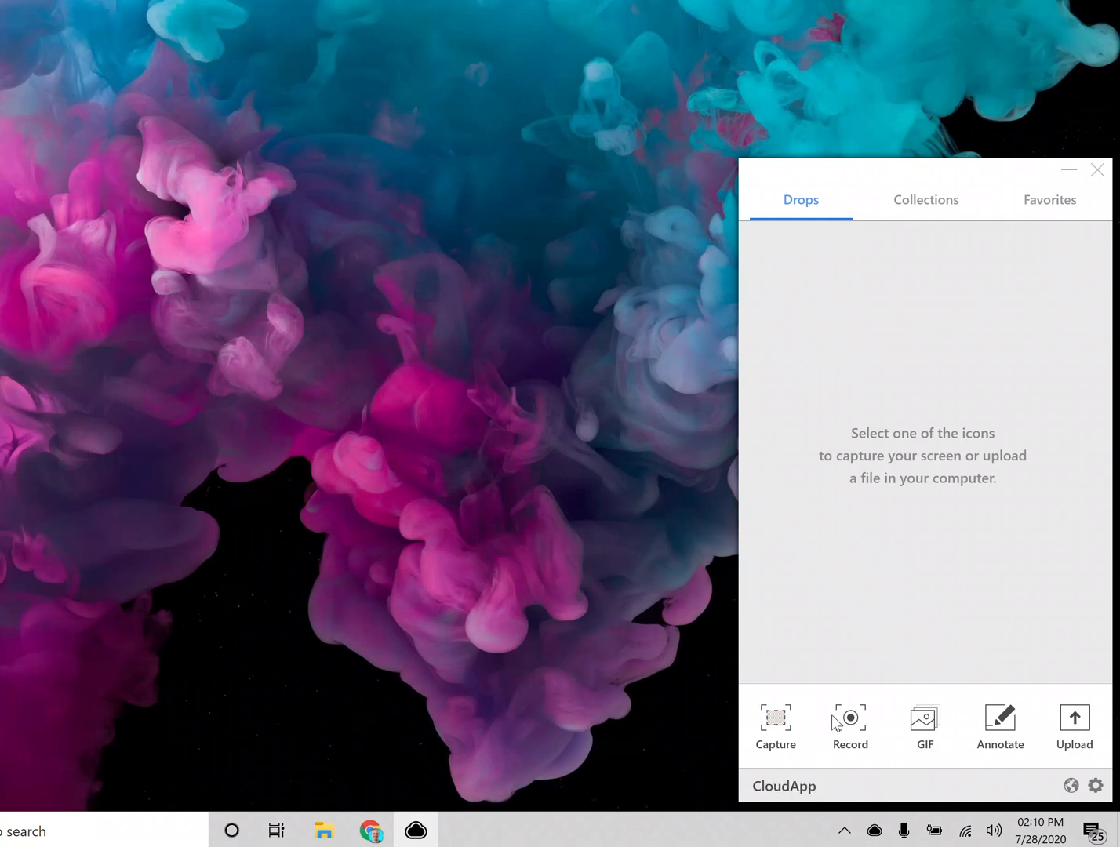
- Set recording to full screen, cam only, using the Microsoft Camera Front webcam
click(850, 724)
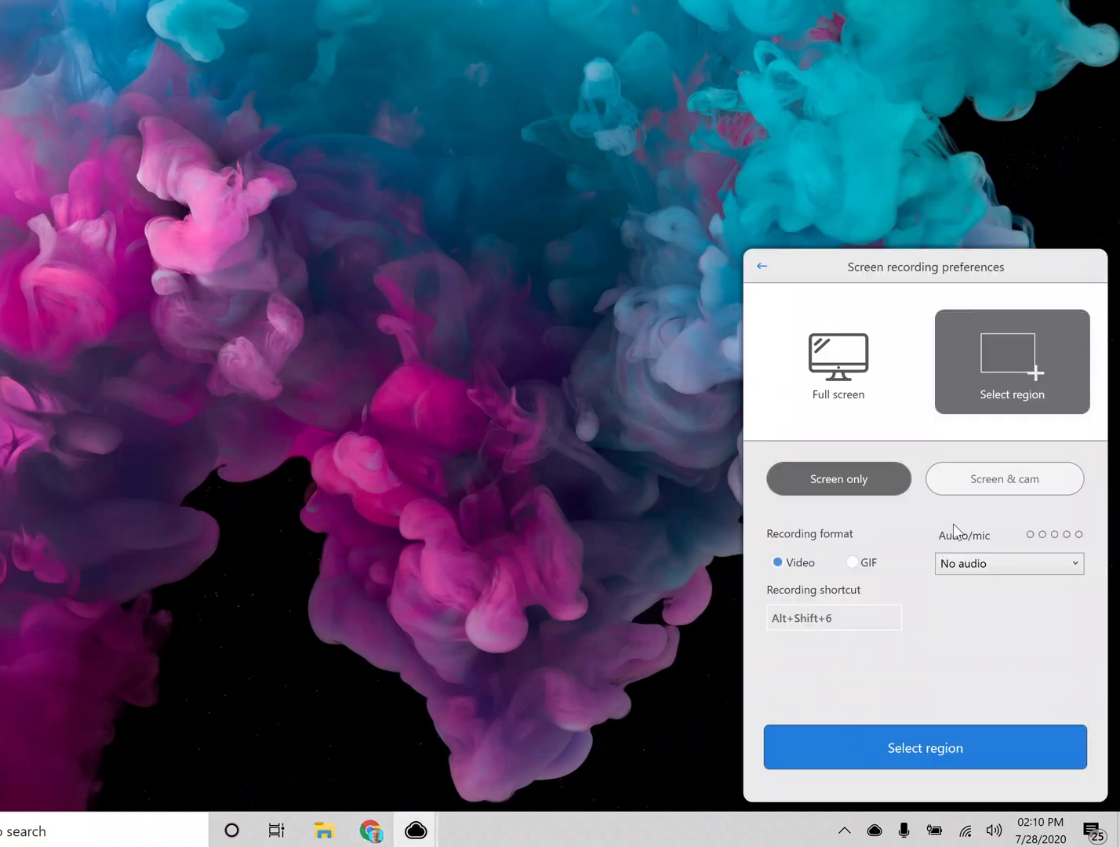
click(838, 361)
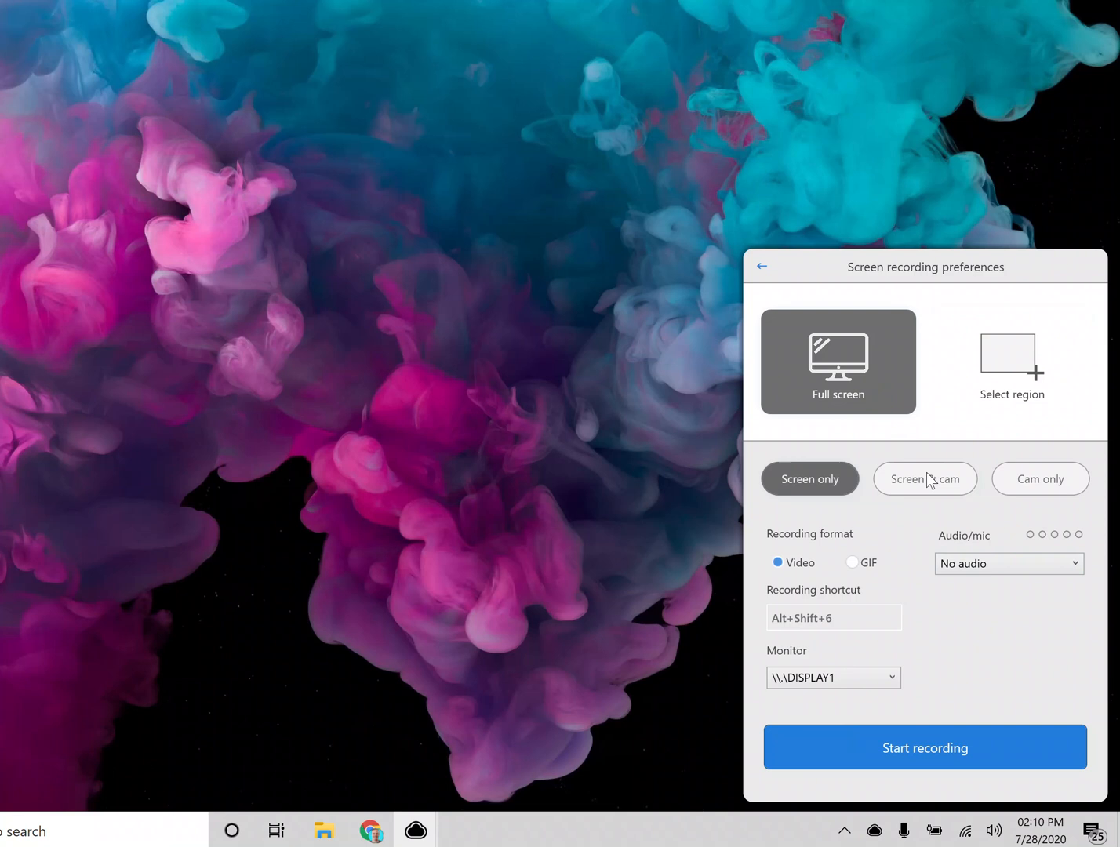
click(1040, 478)
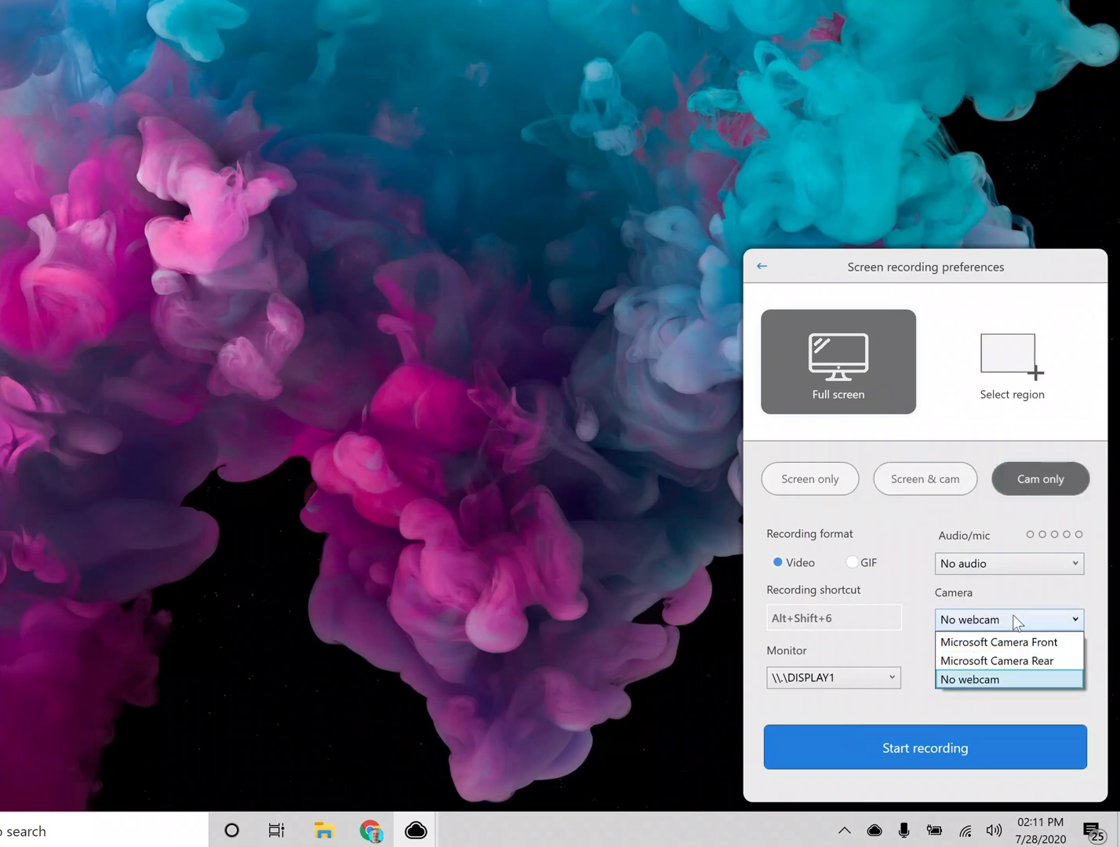
click(1000, 642)
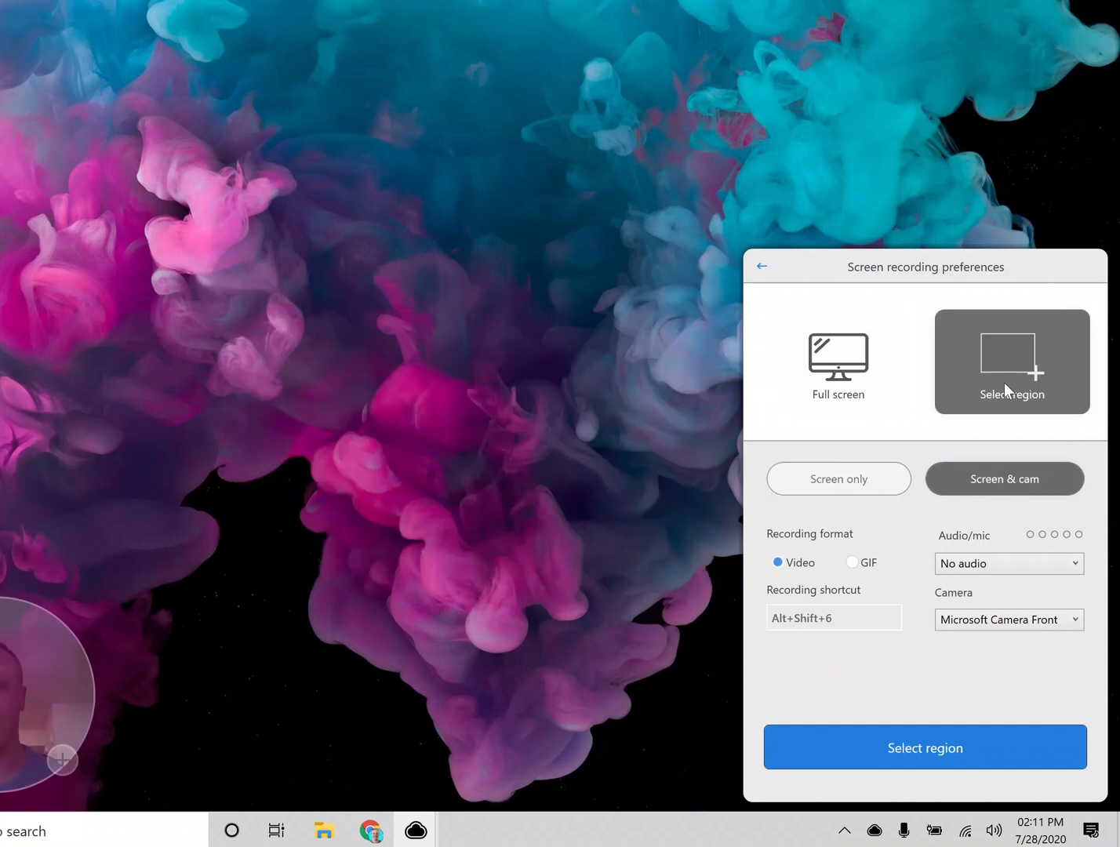
mouse_move(150, 631)
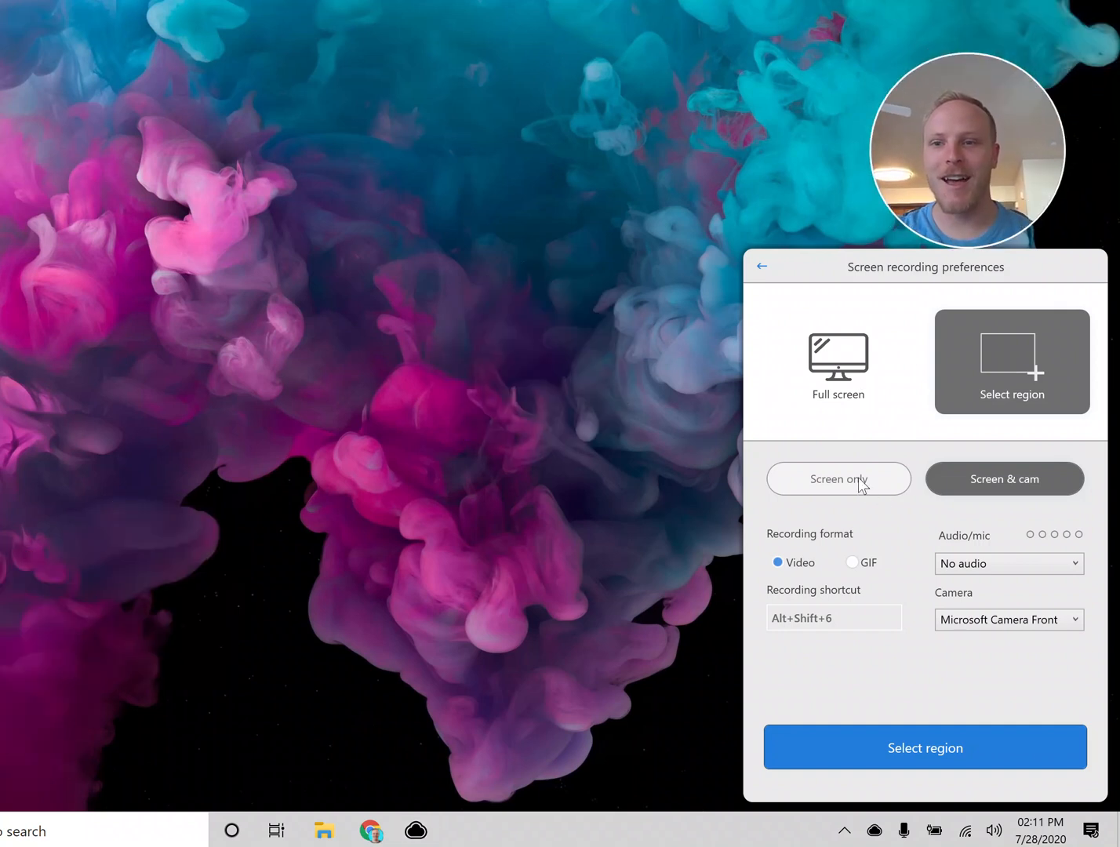
- Switch back to full-screen capture with screen and webcam together
click(838, 361)
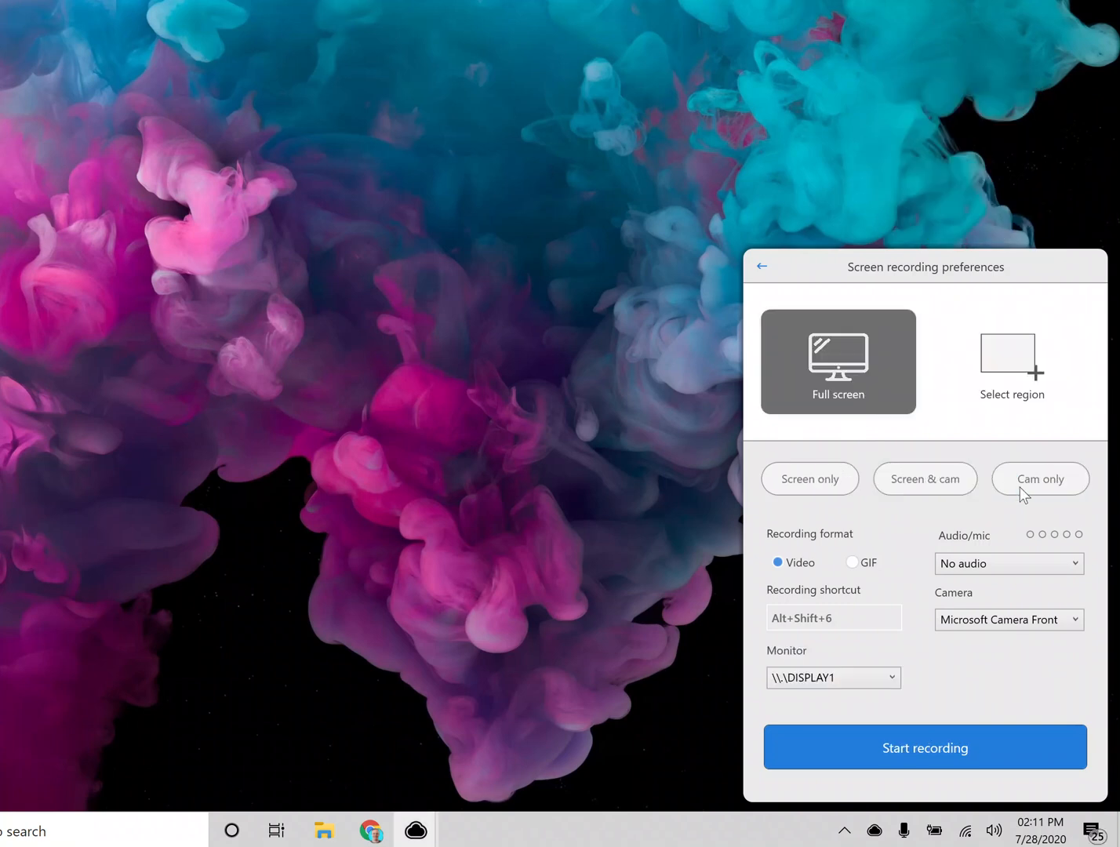
click(925, 479)
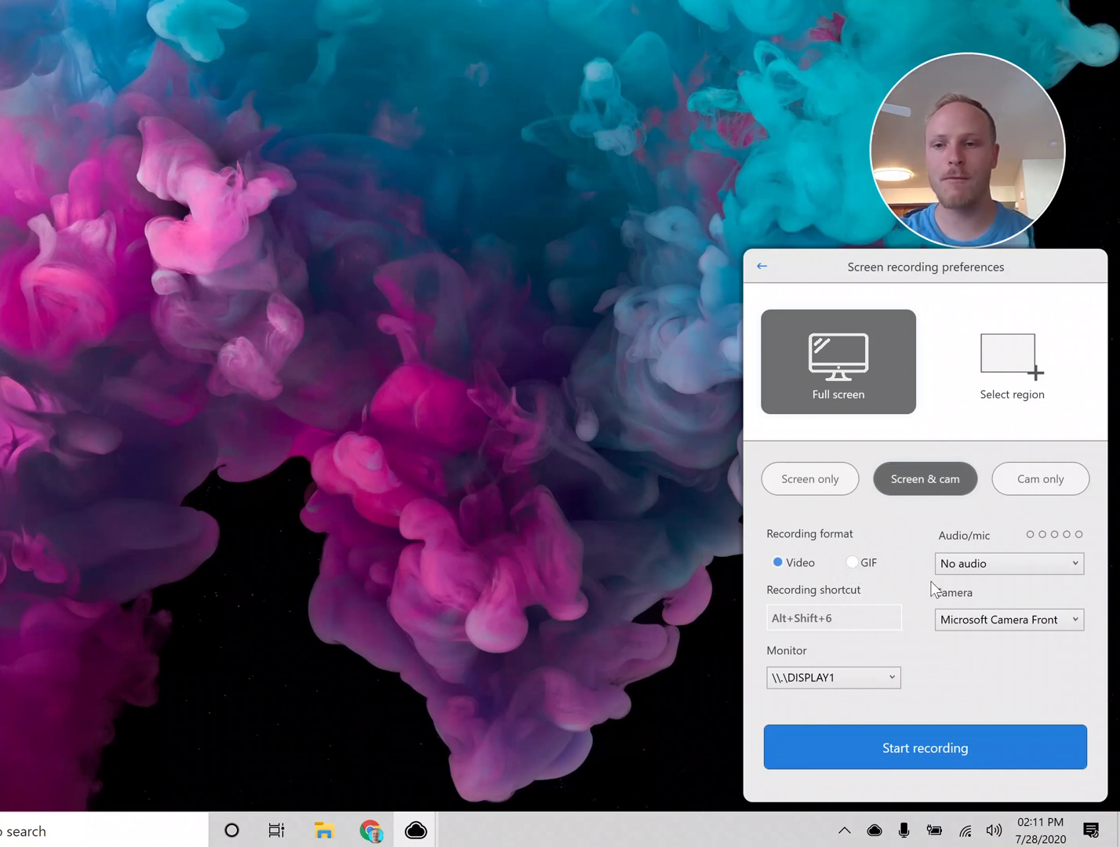
- Take audio from the Realtek High Definition Audio microphone and pick the monitor to record
click(1007, 564)
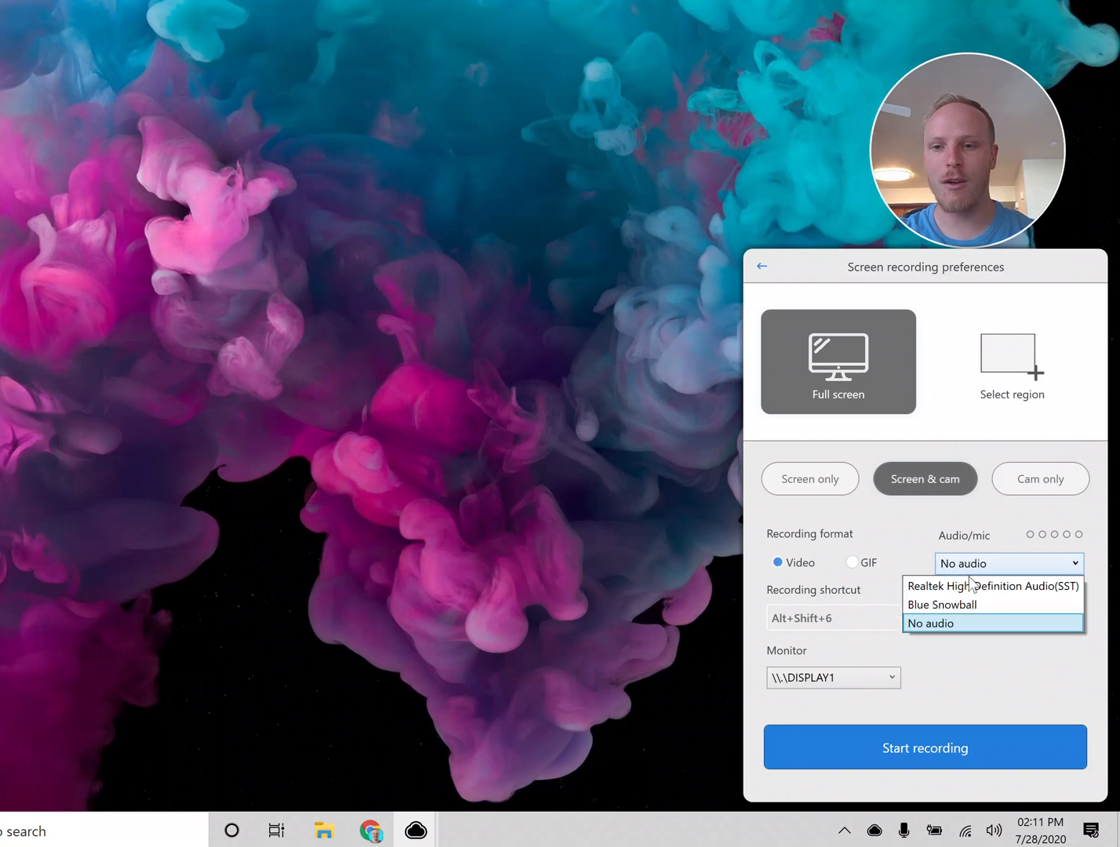
click(941, 604)
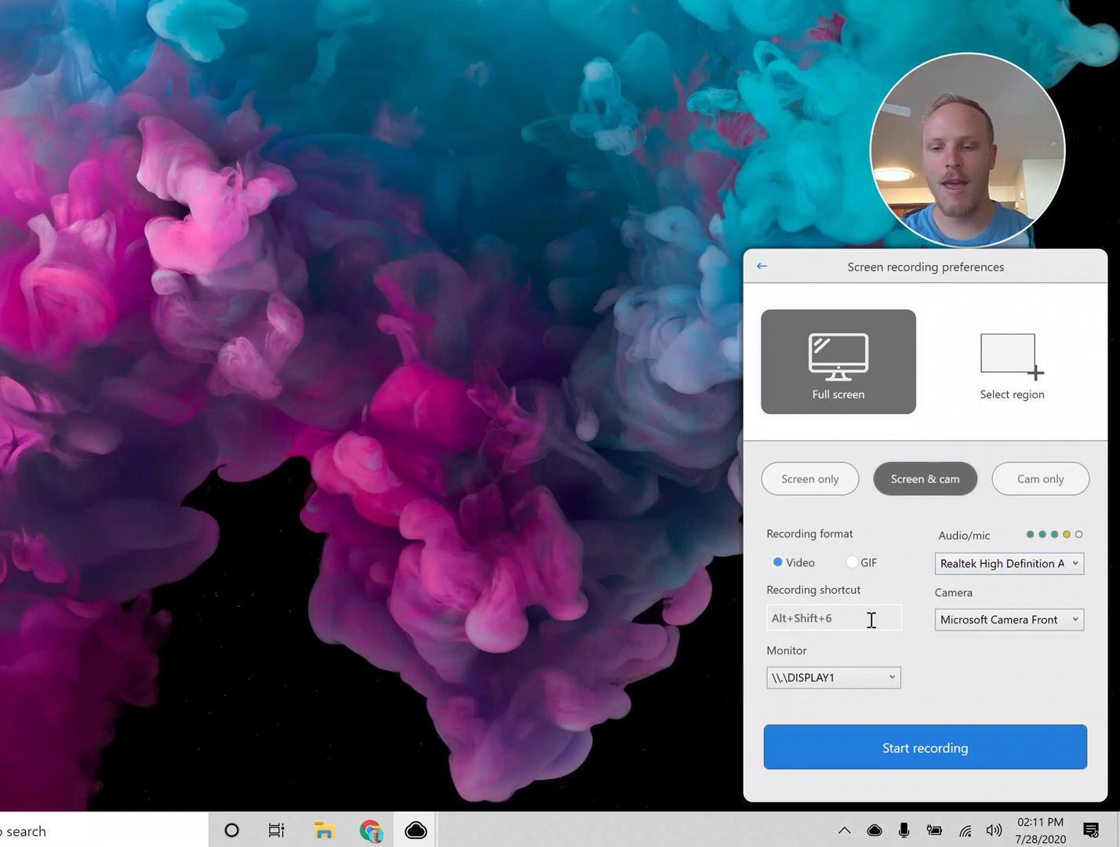
click(835, 678)
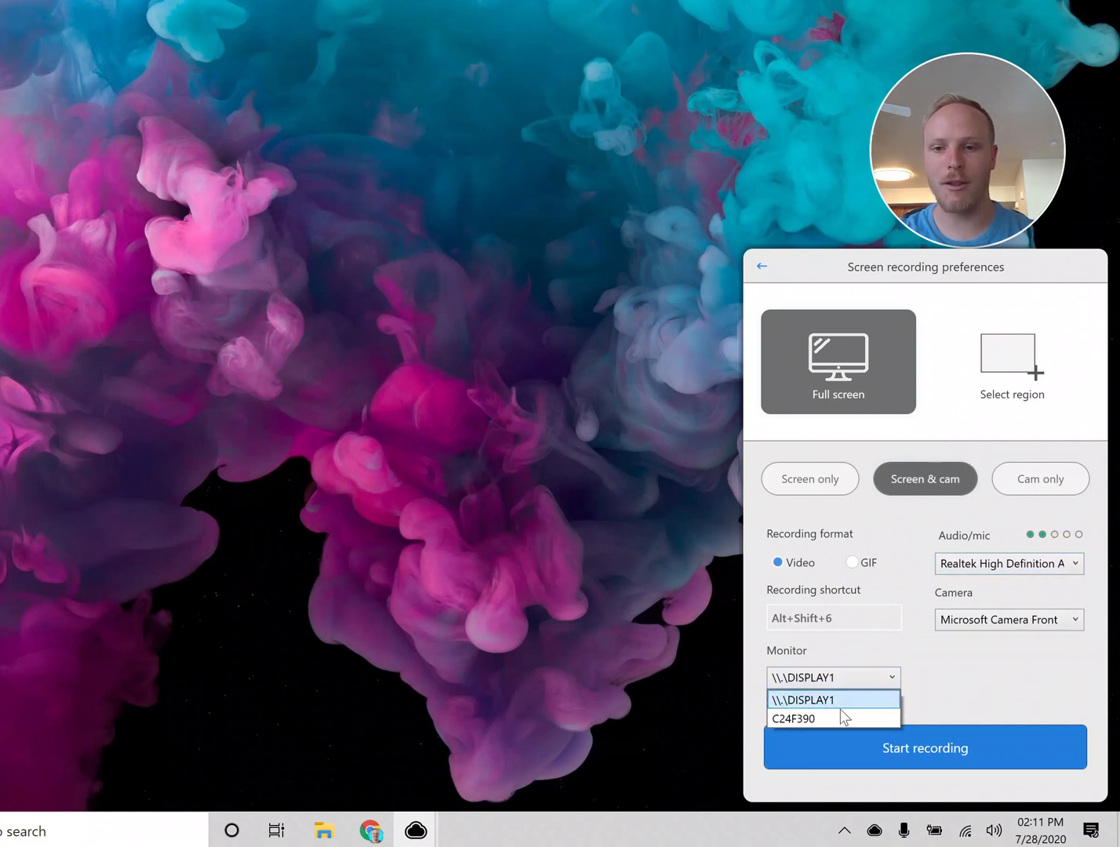
click(800, 700)
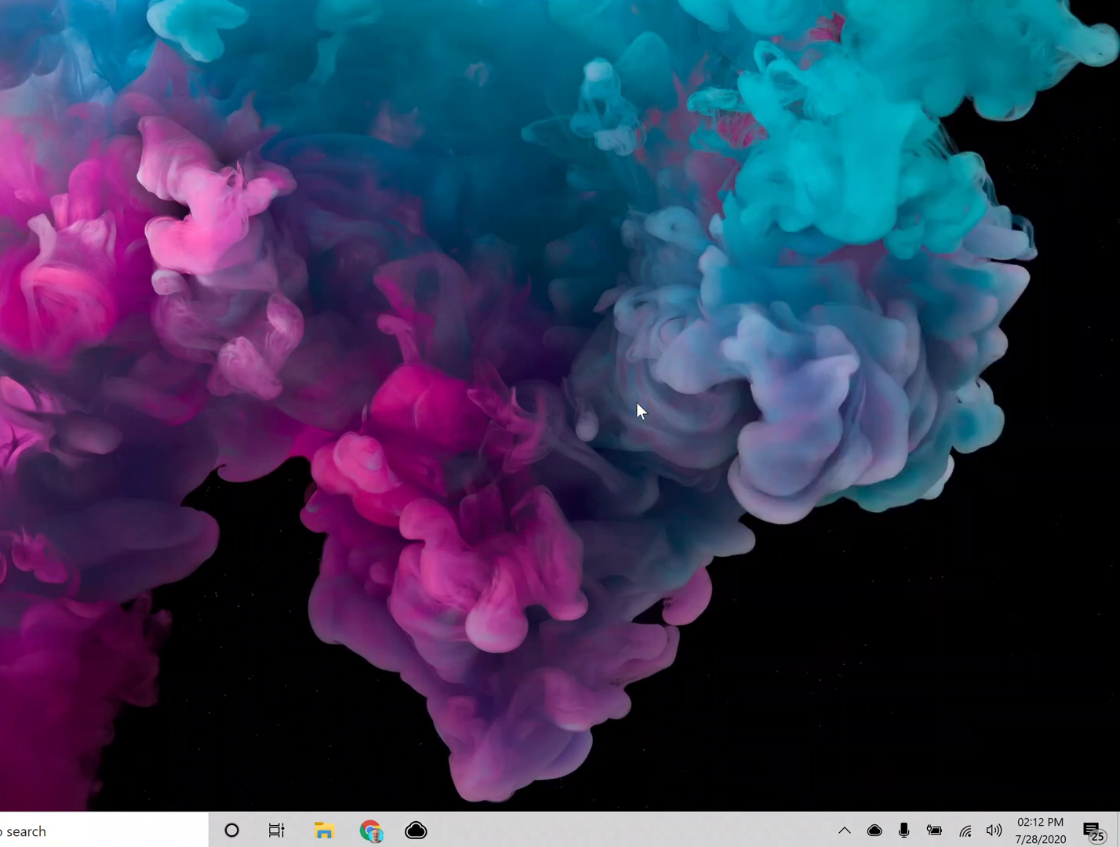
mouse_move(653, 436)
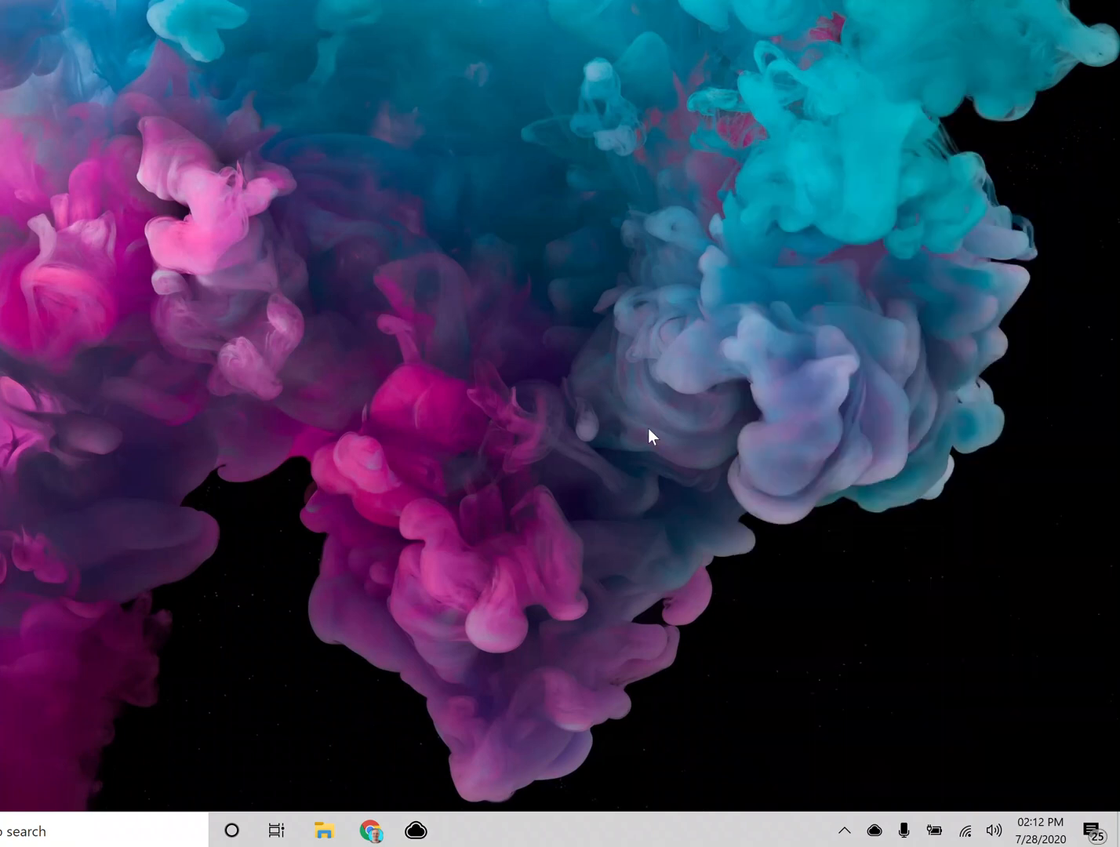
mouse_move(642, 430)
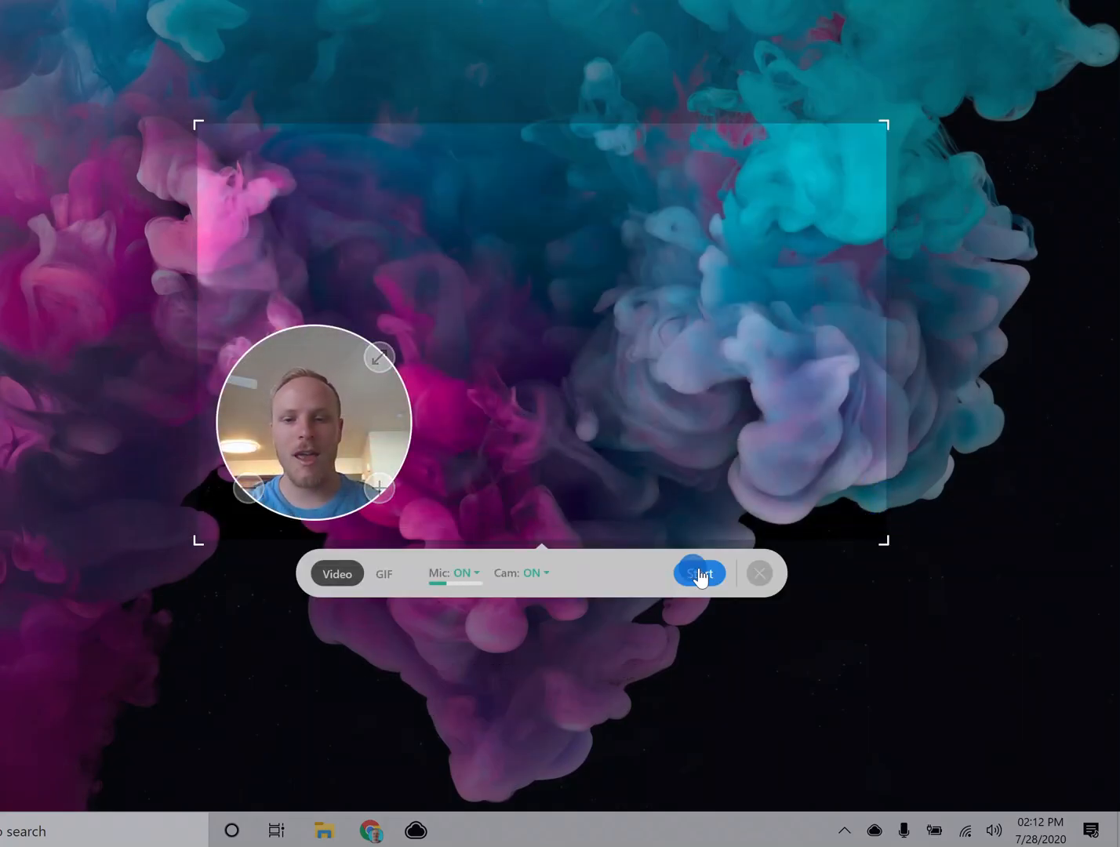
click(698, 574)
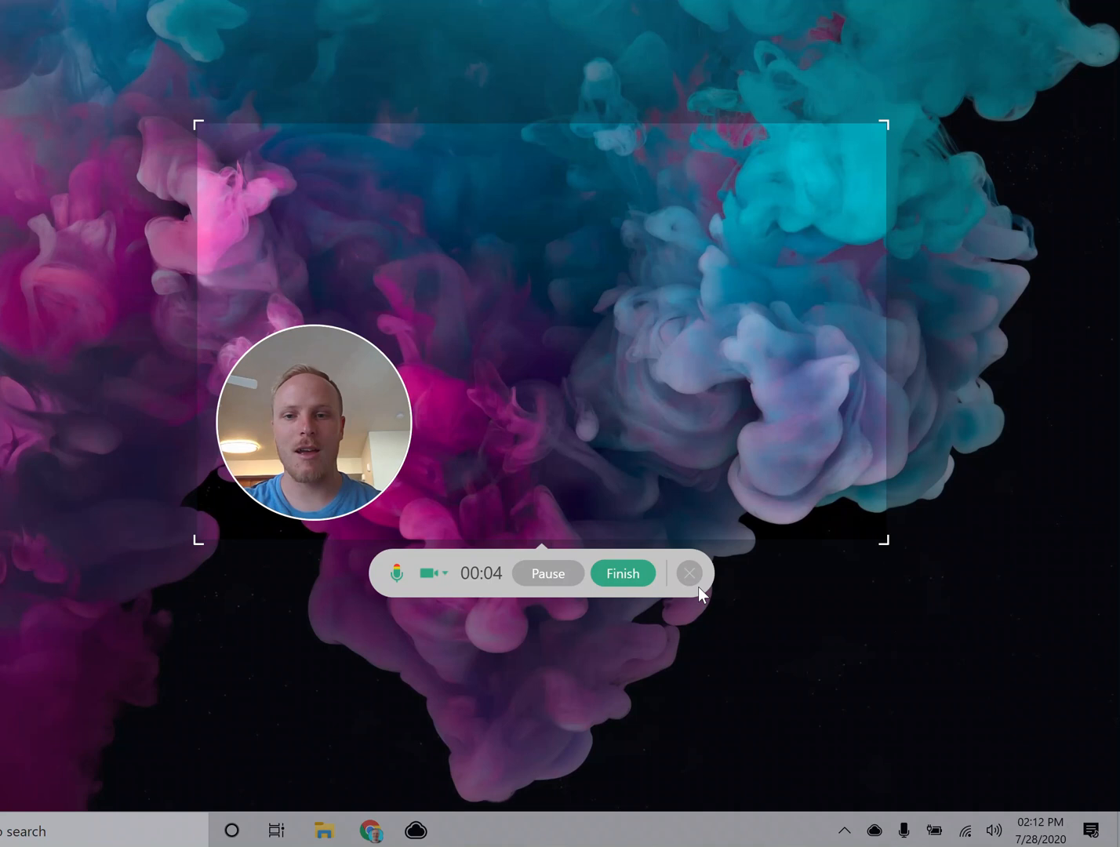
mouse_move(688, 573)
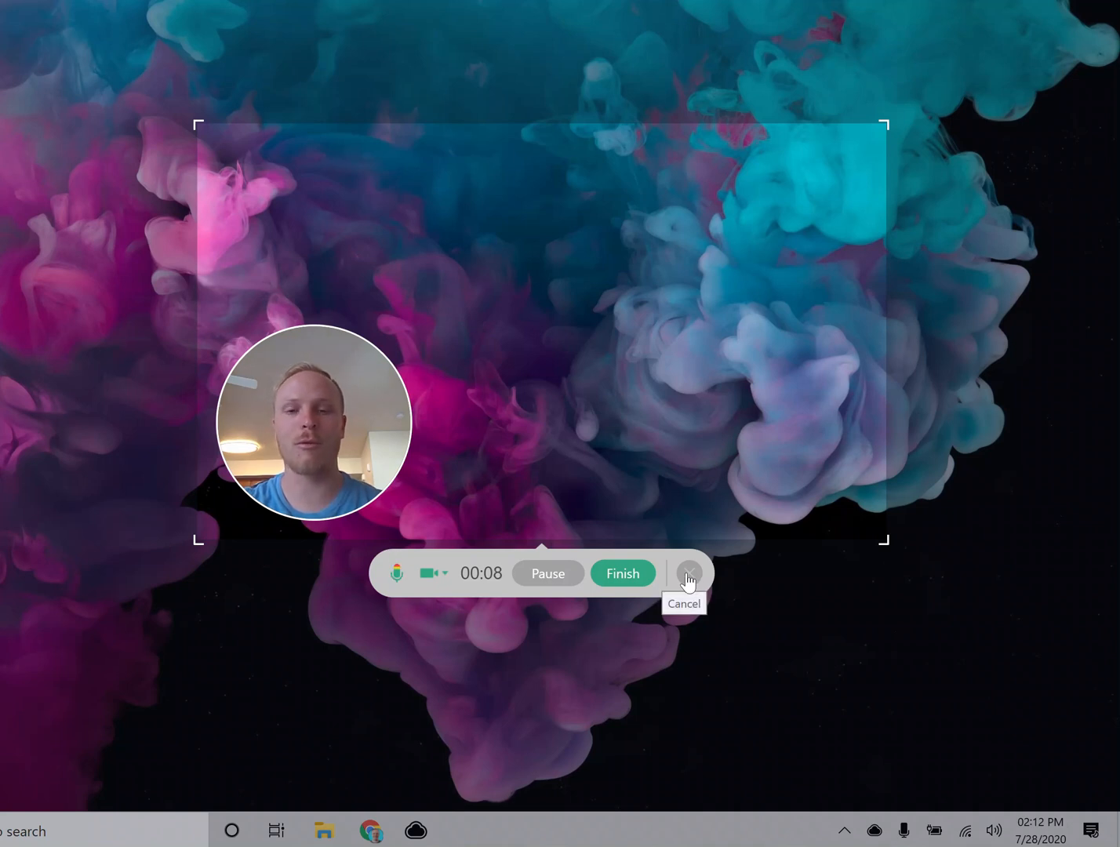
click(690, 573)
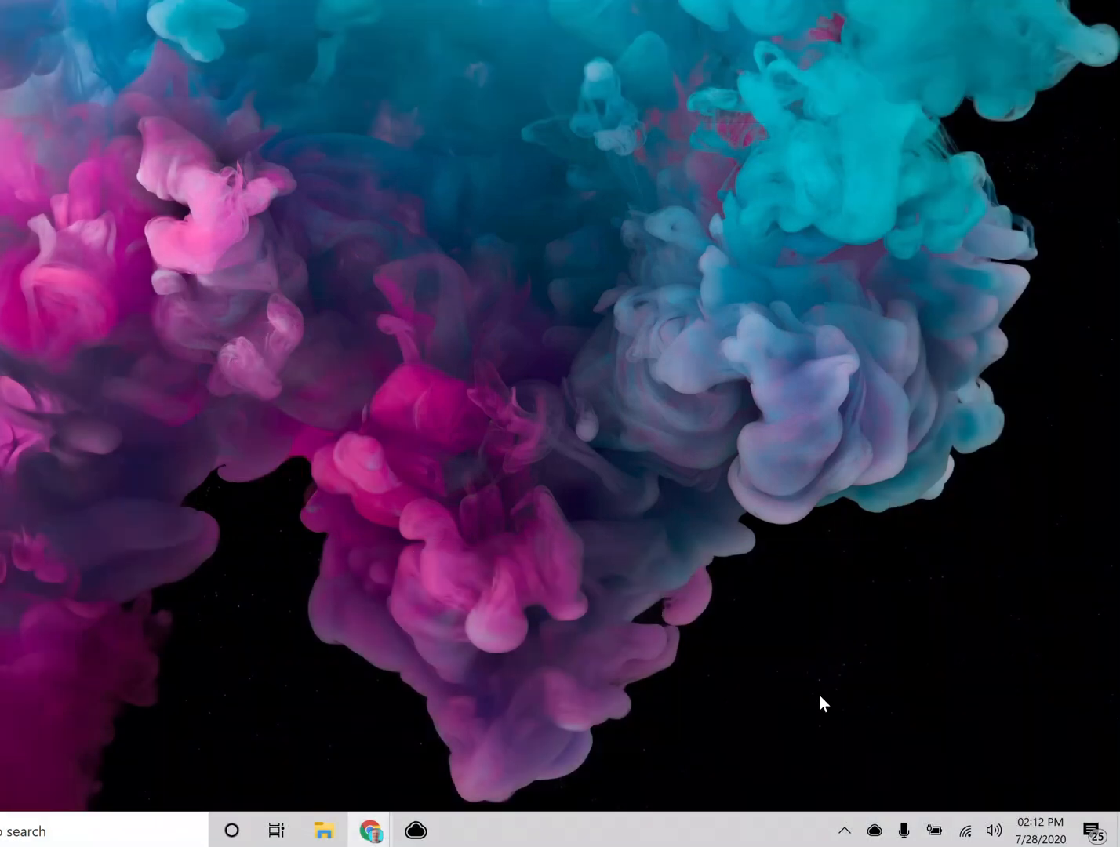
mouse_move(459, 819)
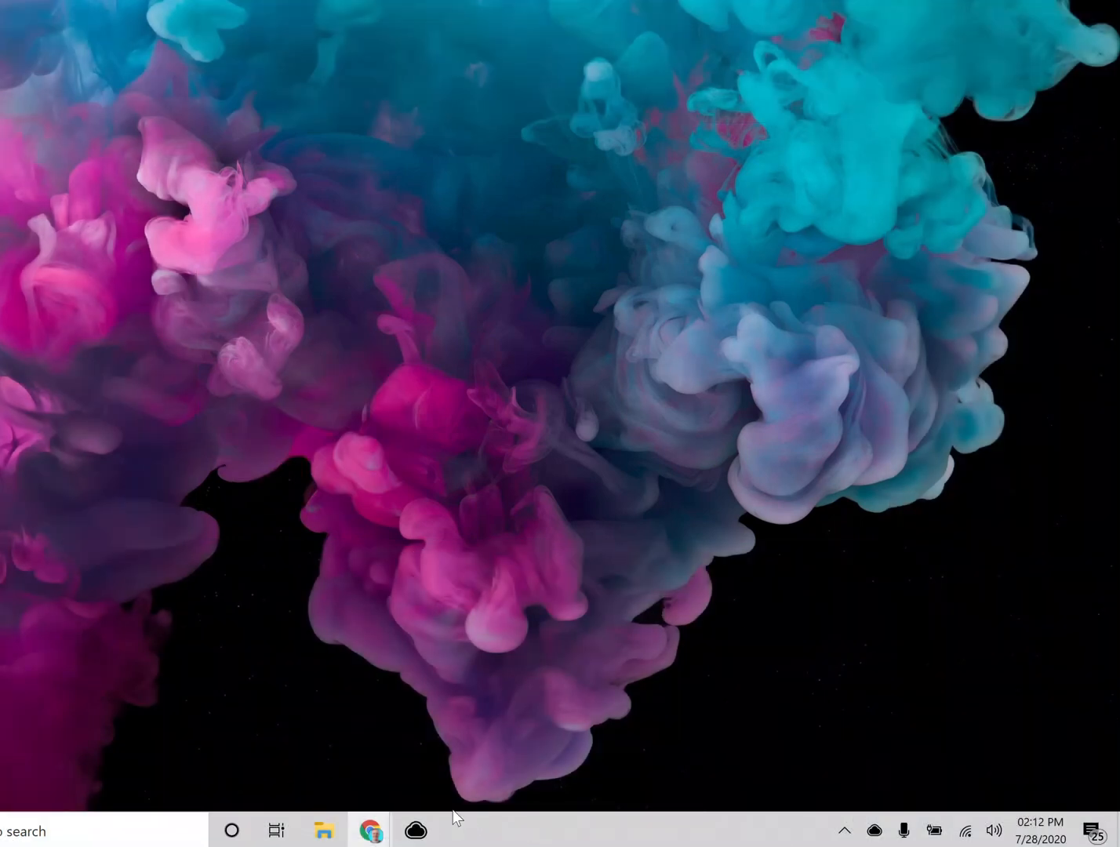
mouse_move(482, 787)
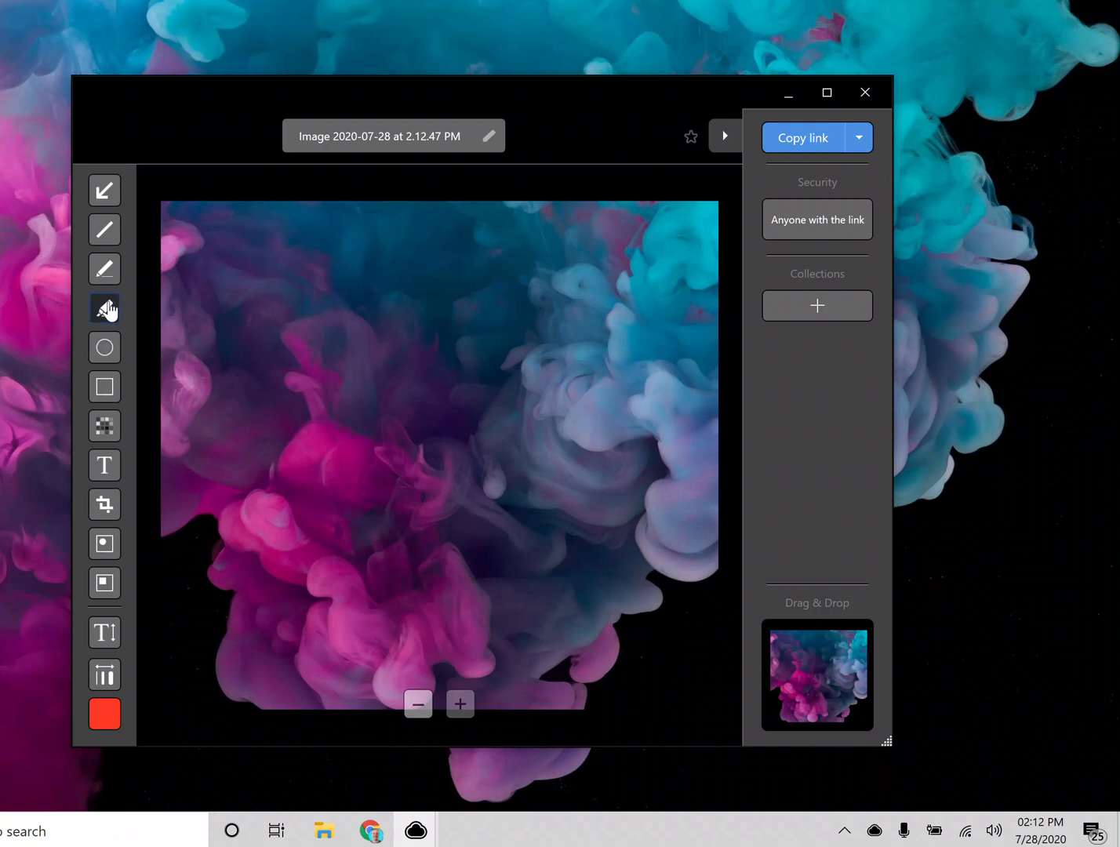
- Draw a red highlighter stroke across the image, then close the editor via the unsaved prompt
click(103, 307)
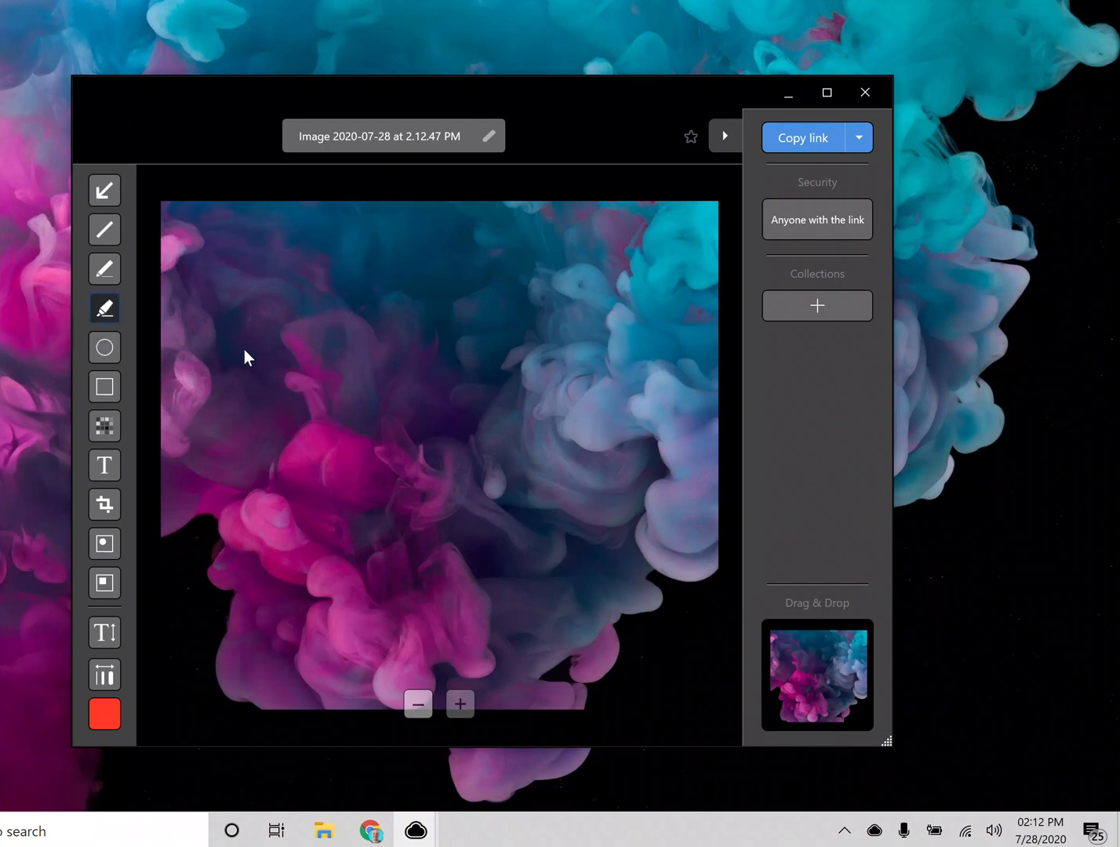
mouse_move(267, 345)
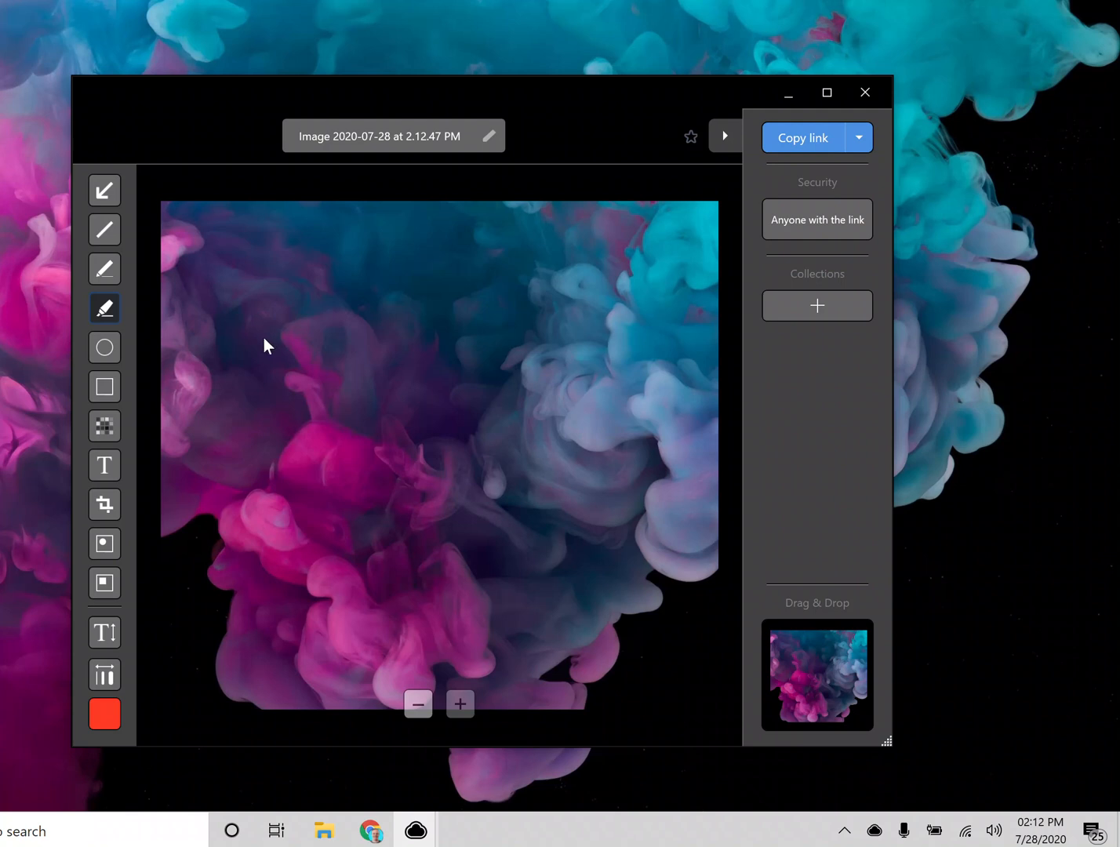
drag(251, 317, 557, 317)
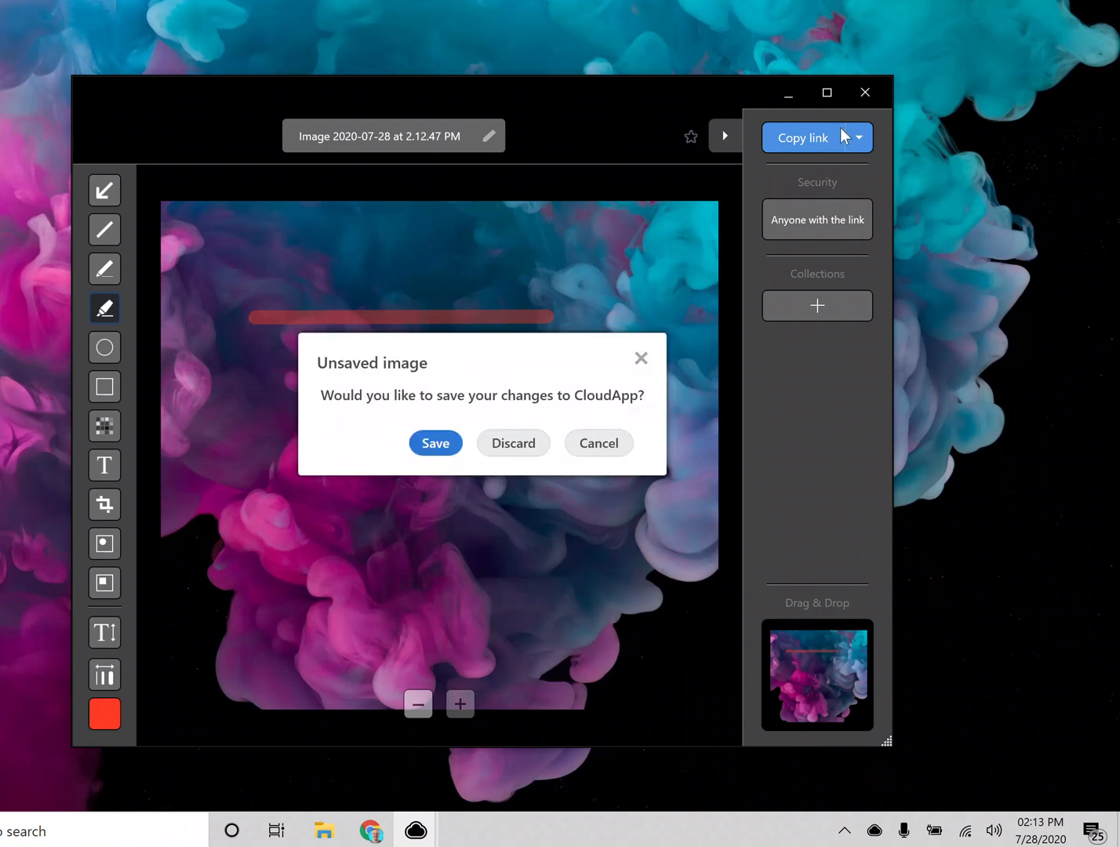
click(511, 443)
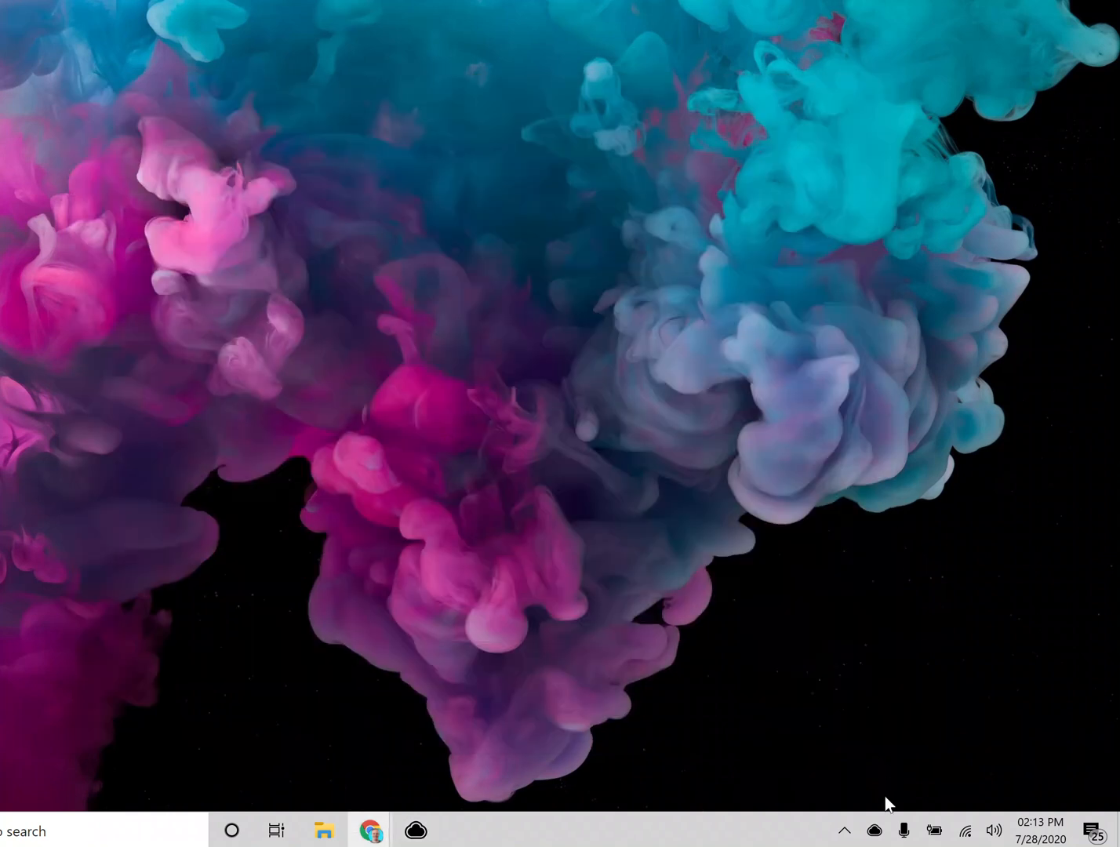
click(414, 830)
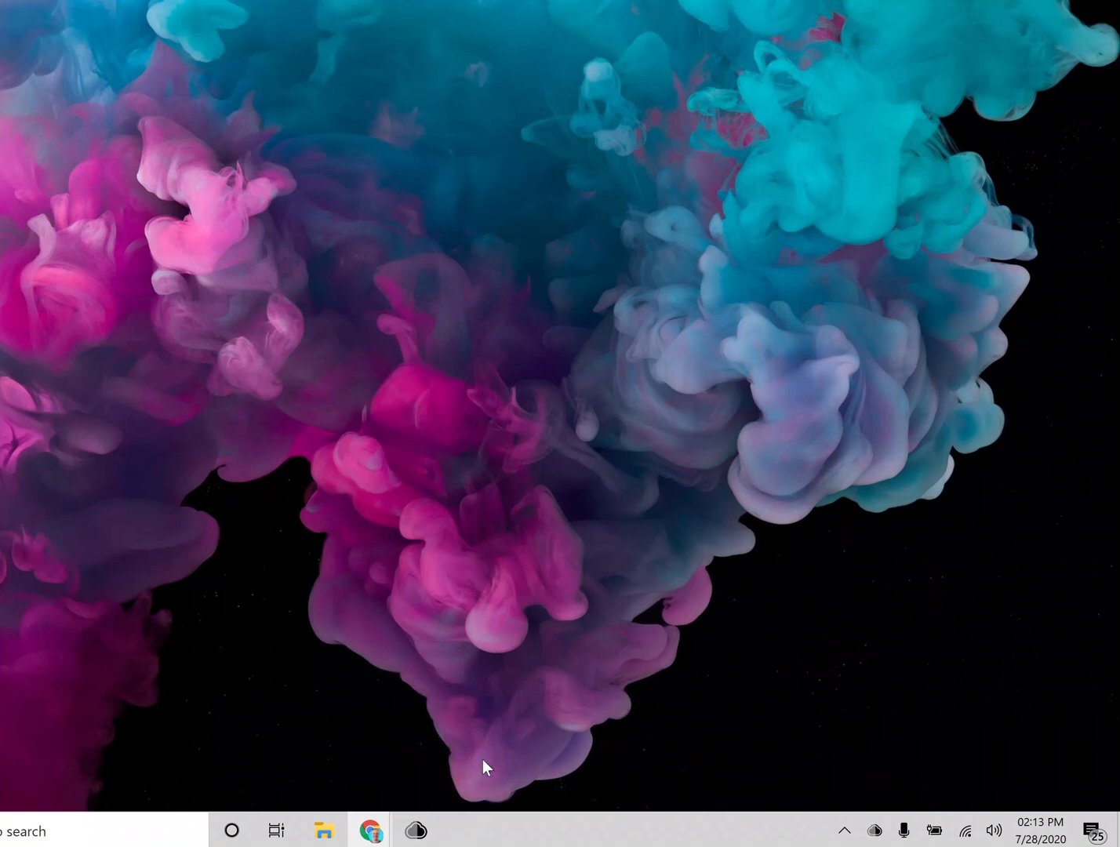
click(414, 830)
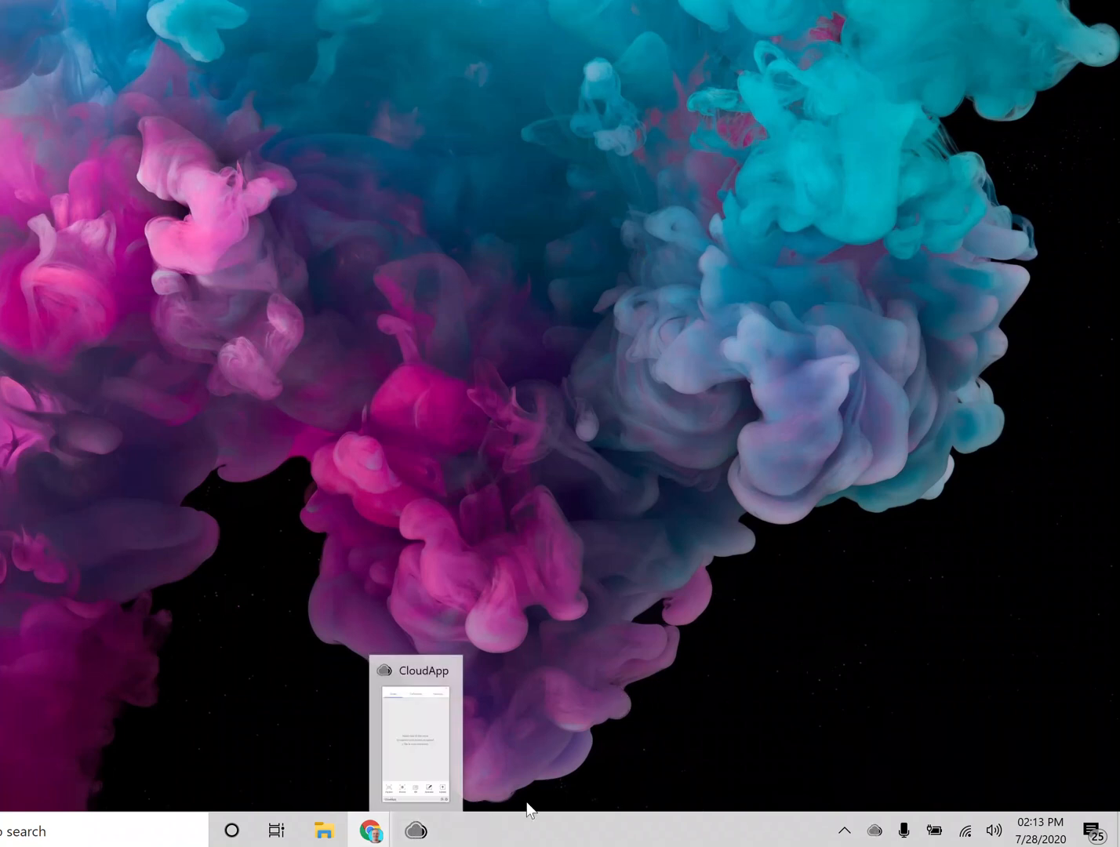
click(414, 828)
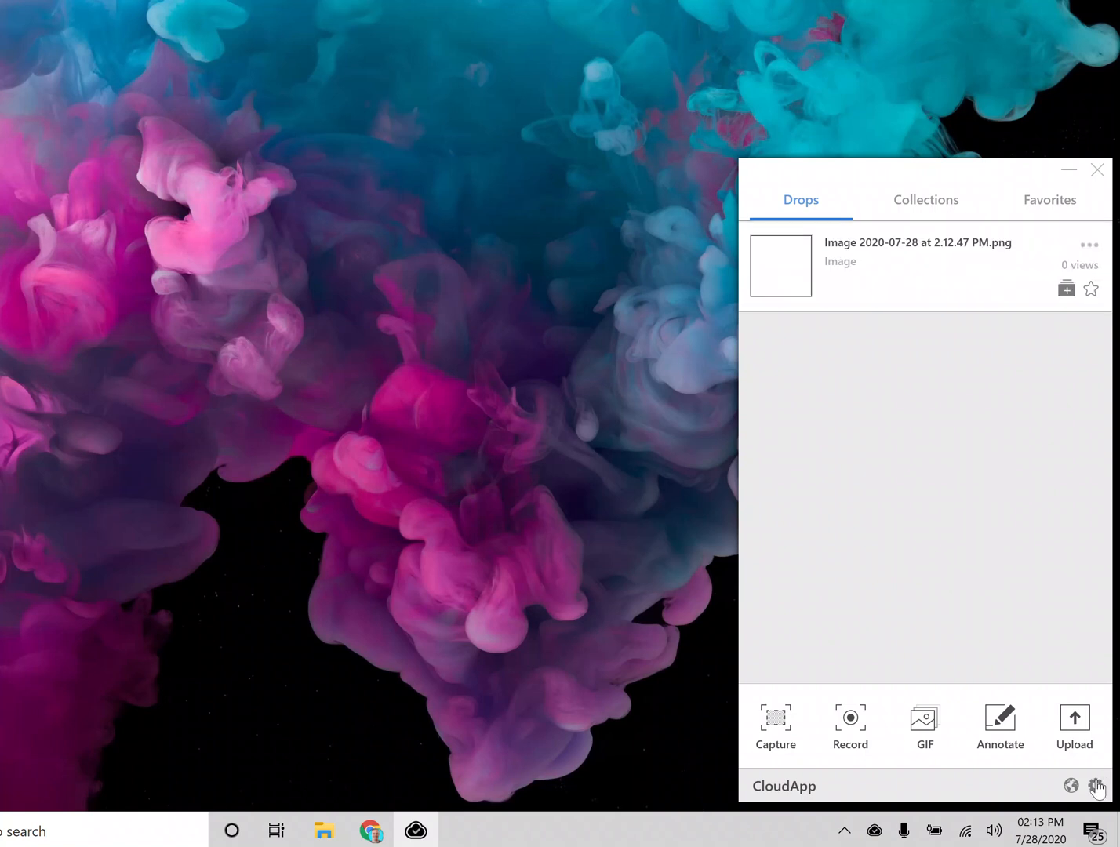
click(1098, 786)
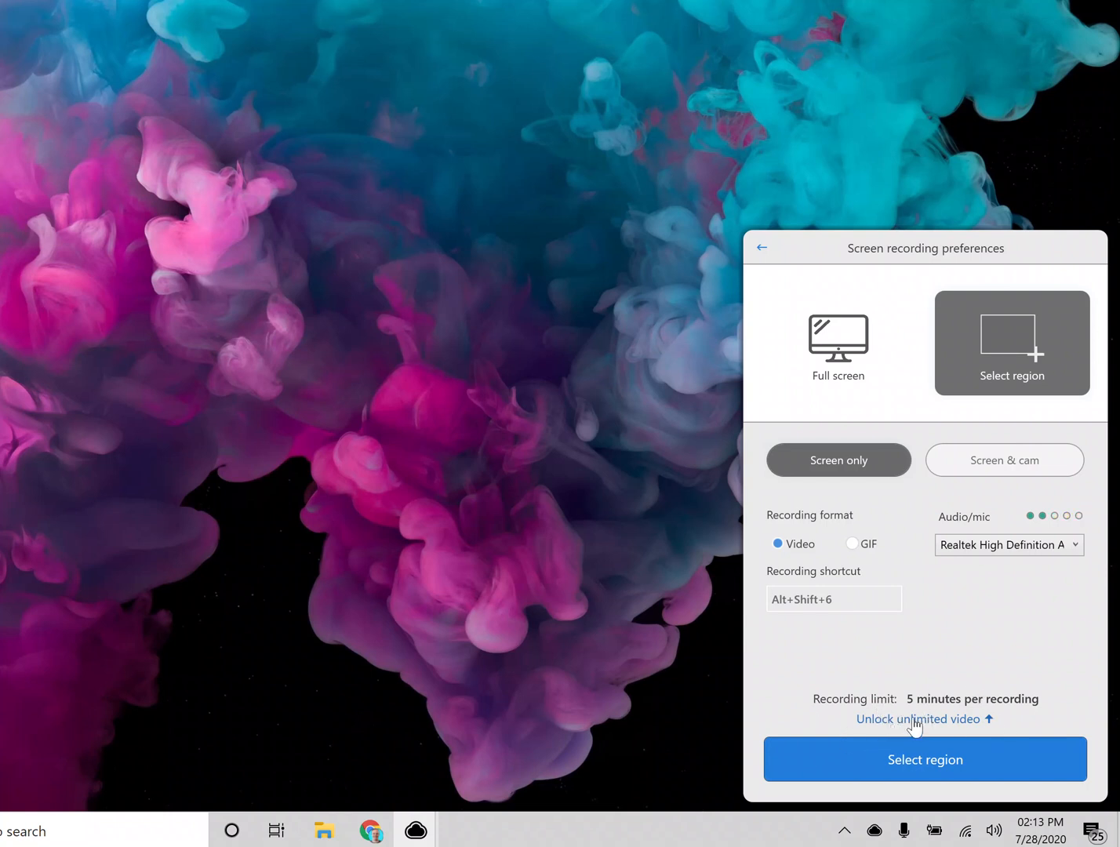
mouse_move(936, 634)
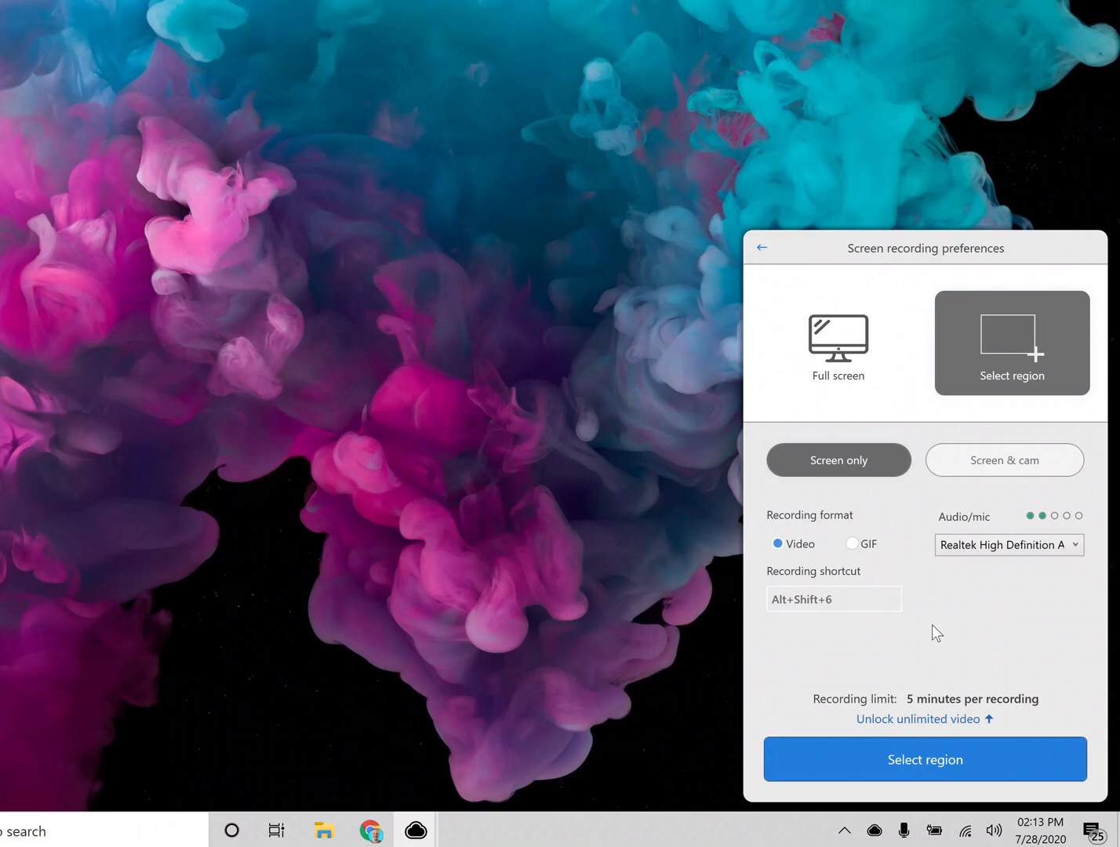
click(925, 760)
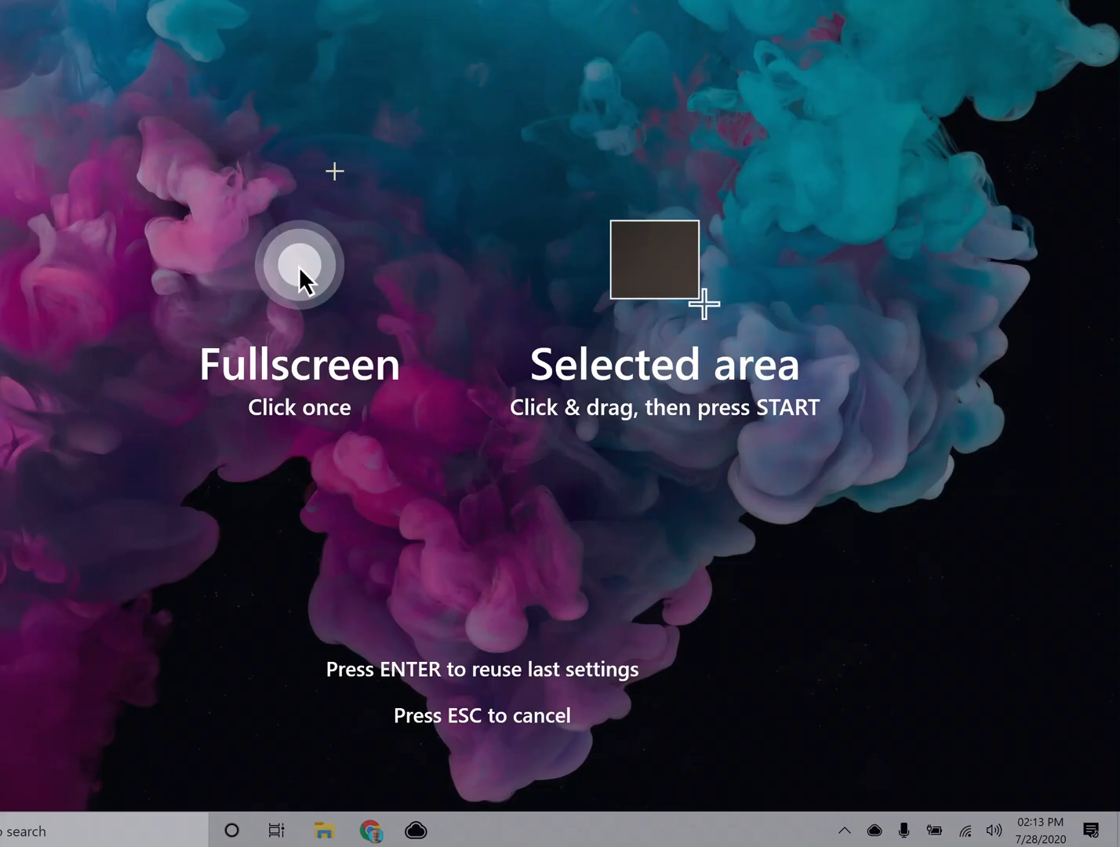
drag(620, 241, 862, 526)
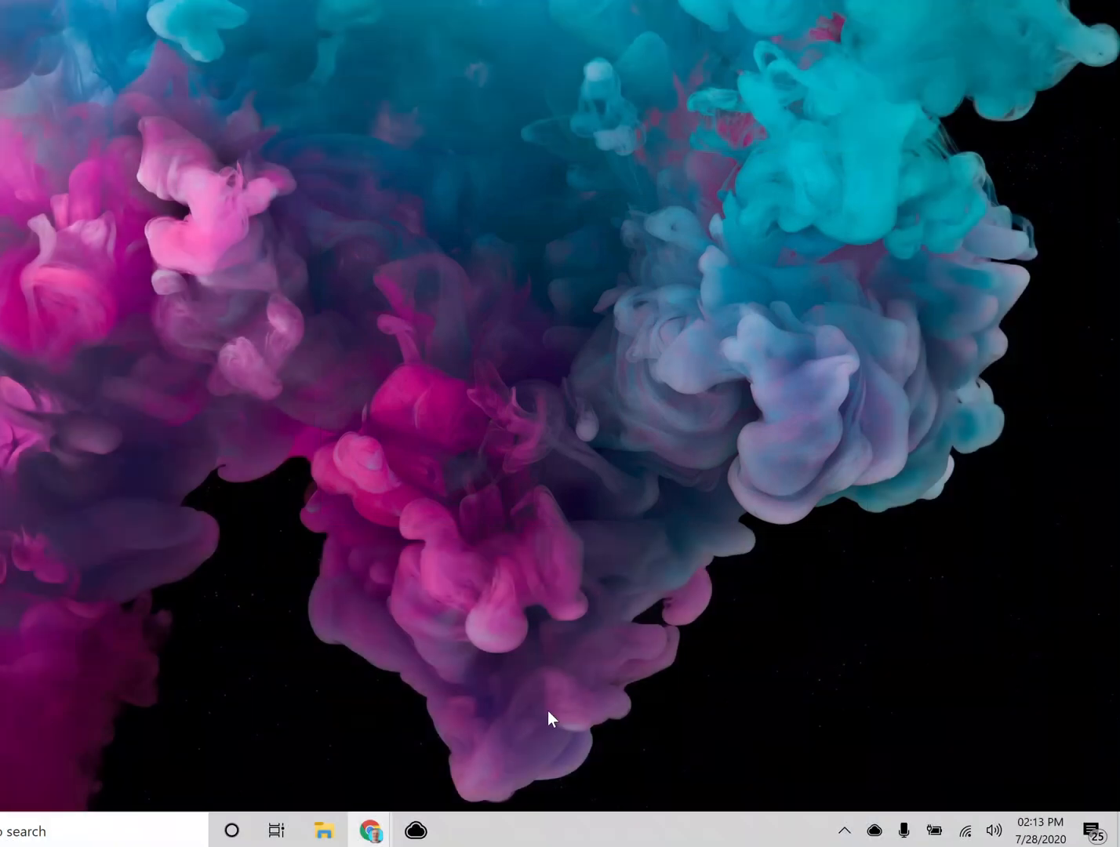
mouse_move(455, 813)
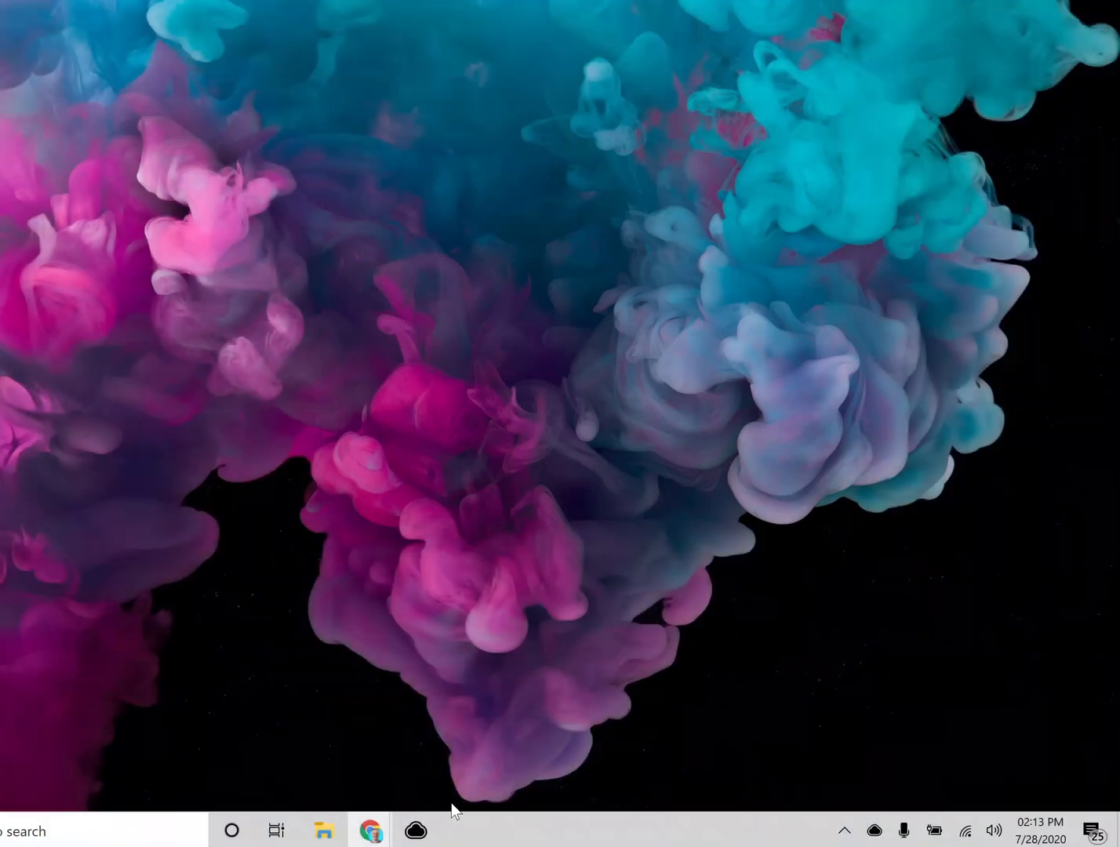
click(414, 830)
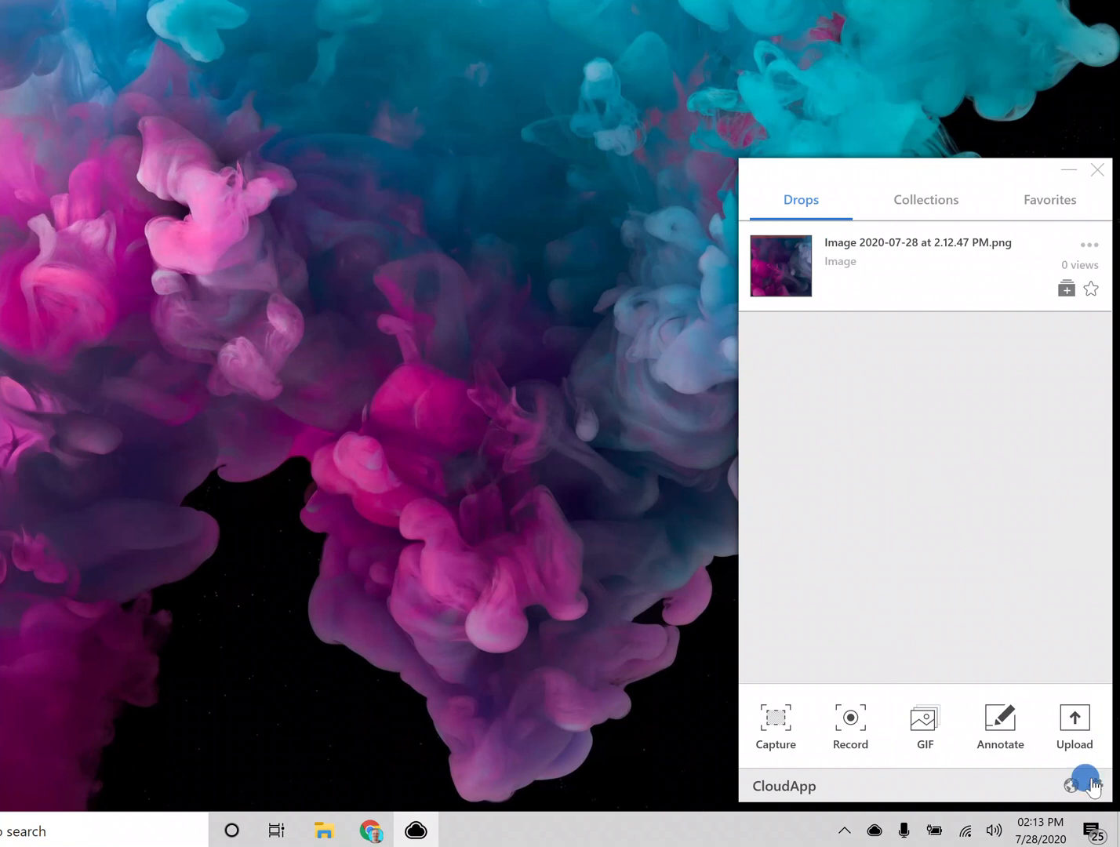
click(1095, 785)
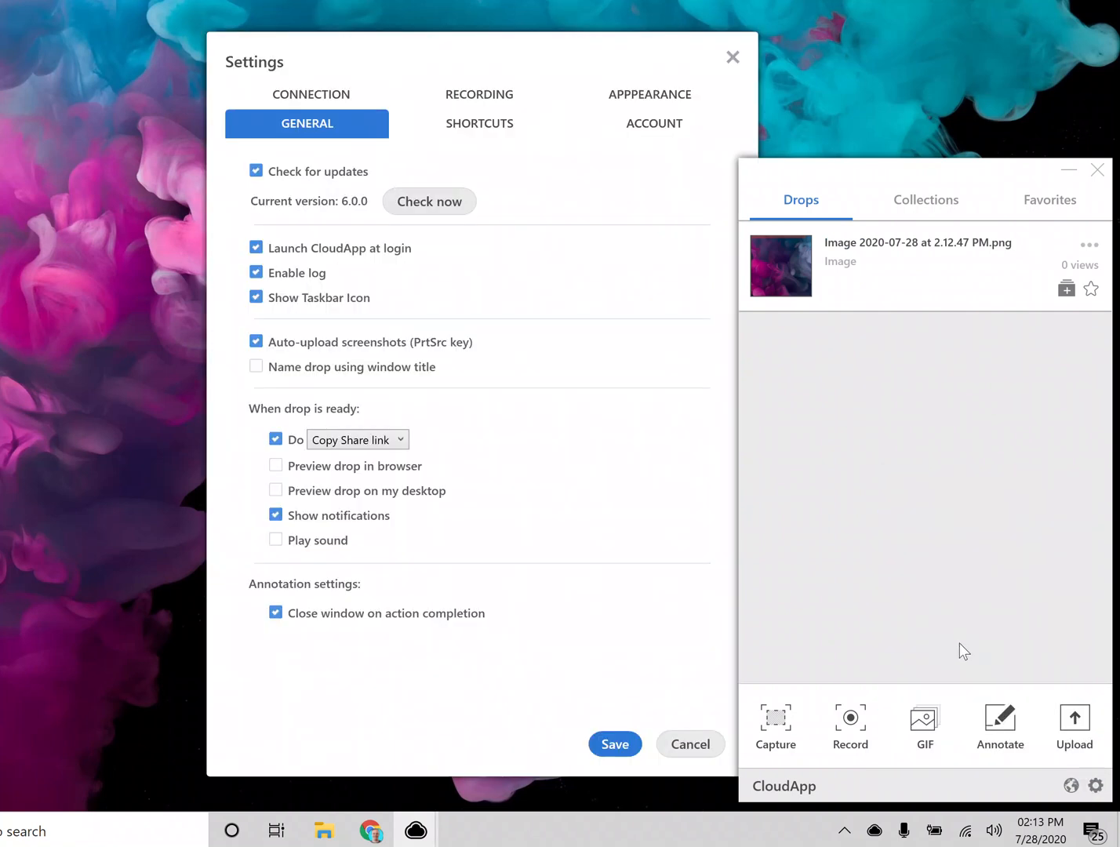
click(481, 123)
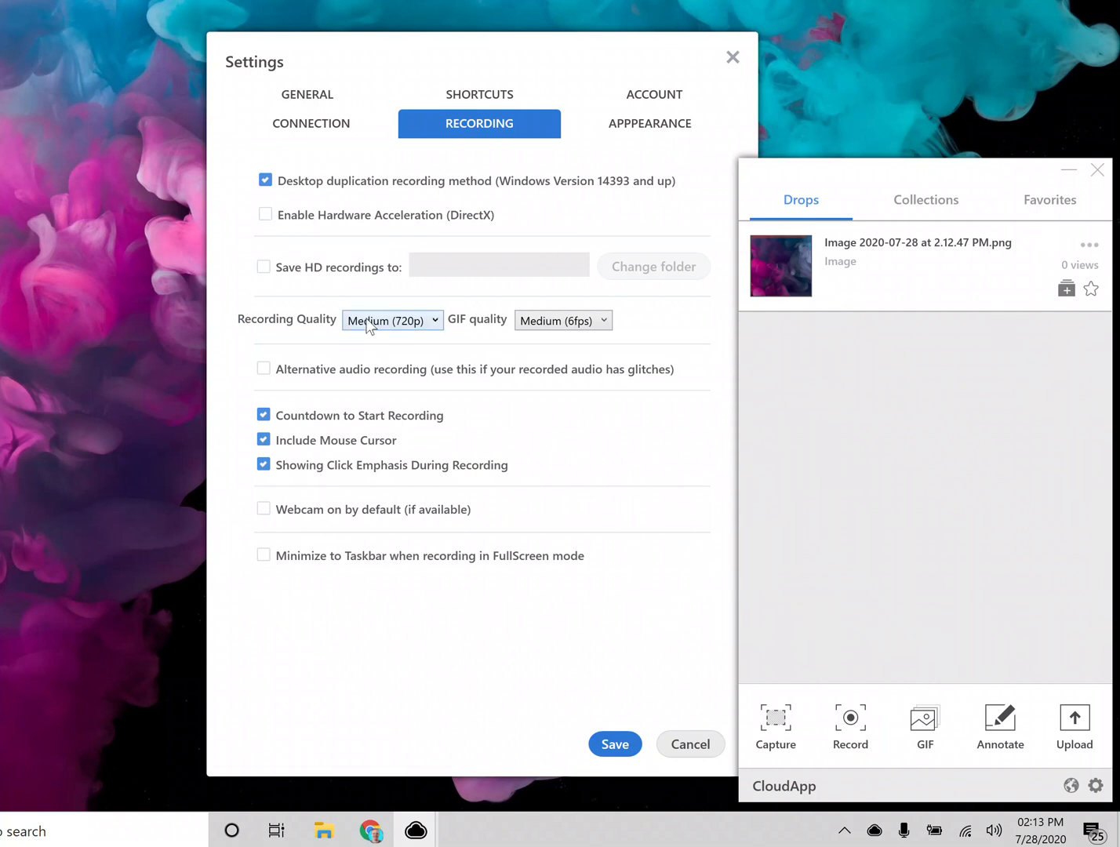
click(391, 320)
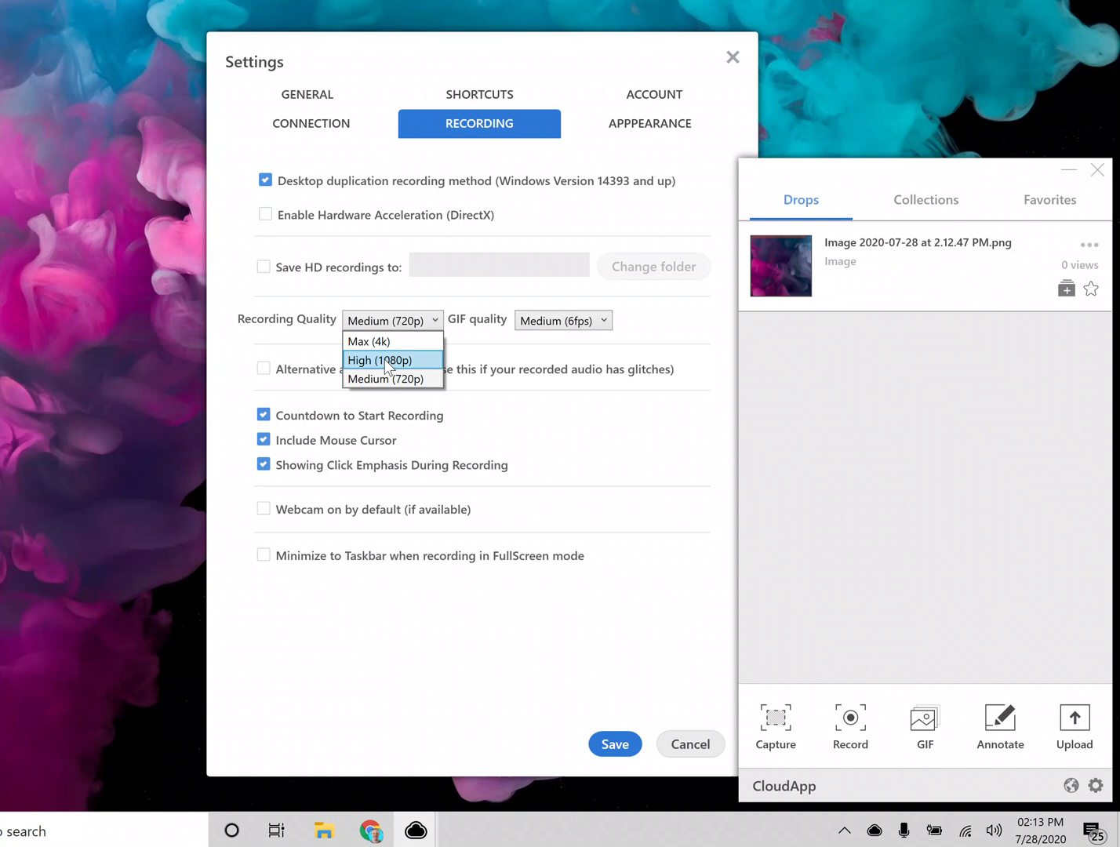
mouse_move(369, 342)
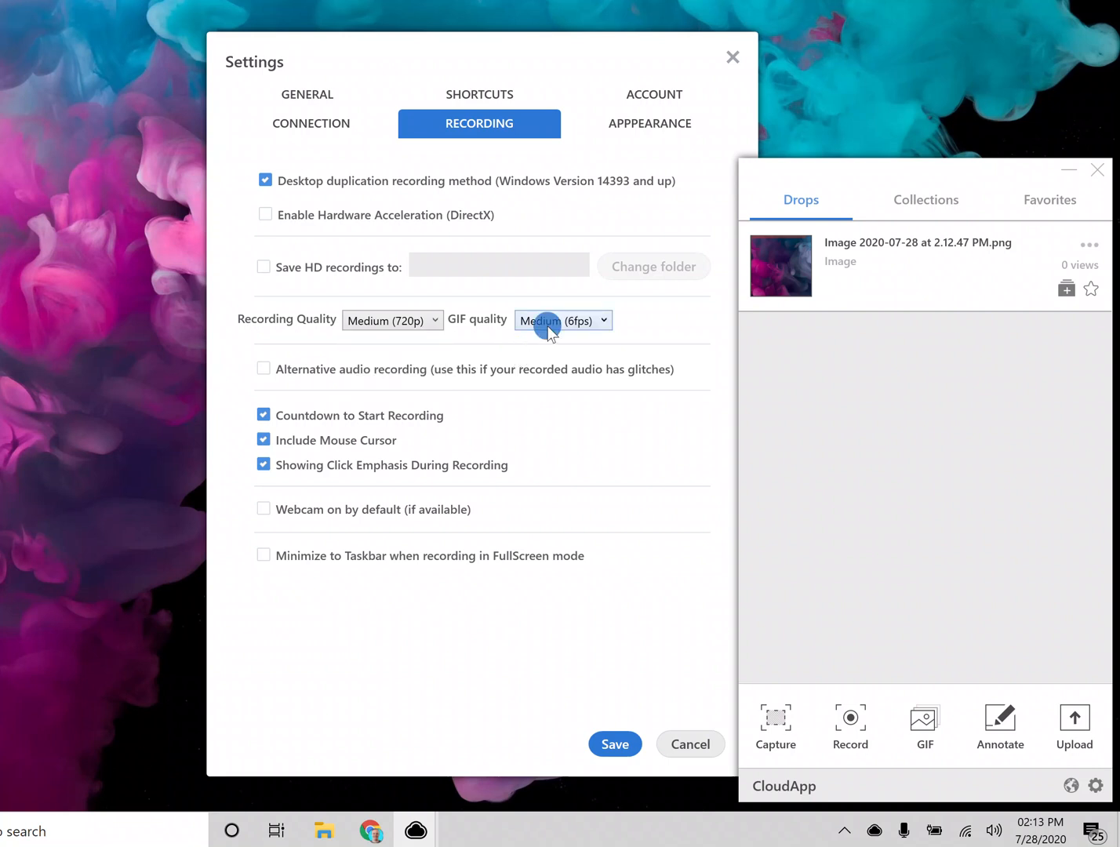
click(561, 320)
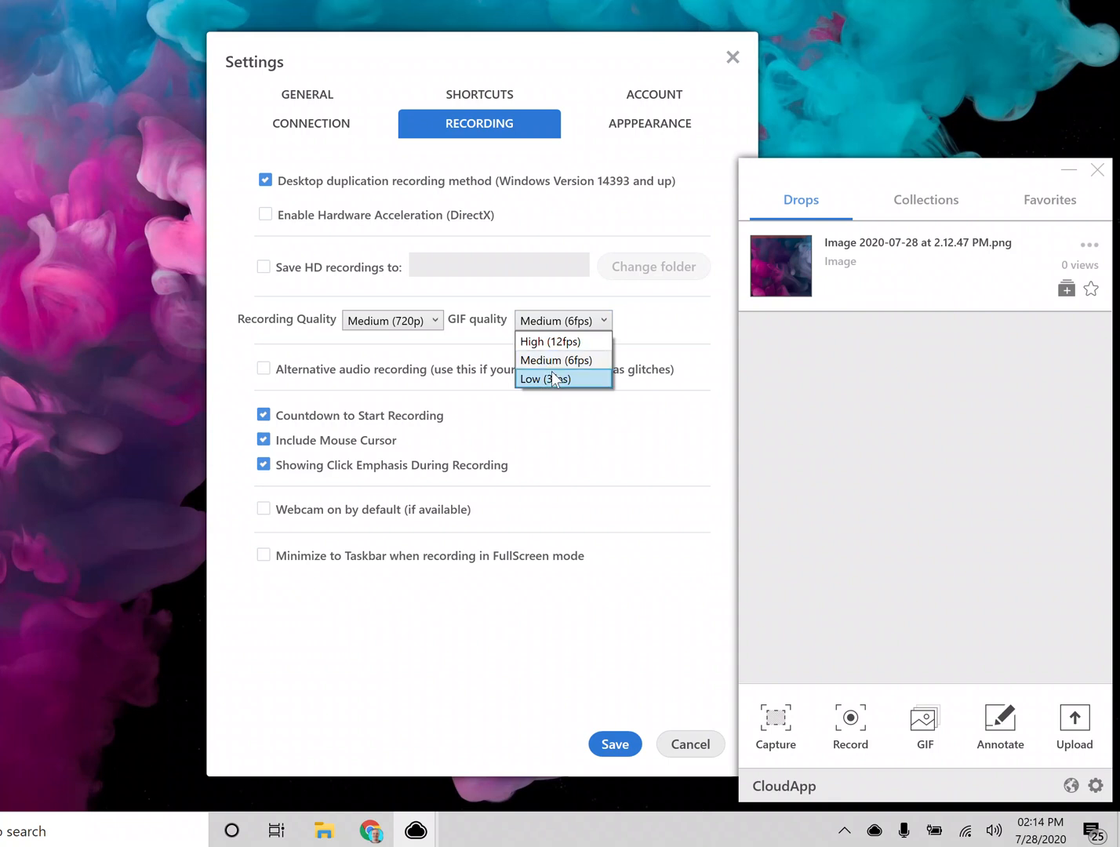
mouse_move(556, 361)
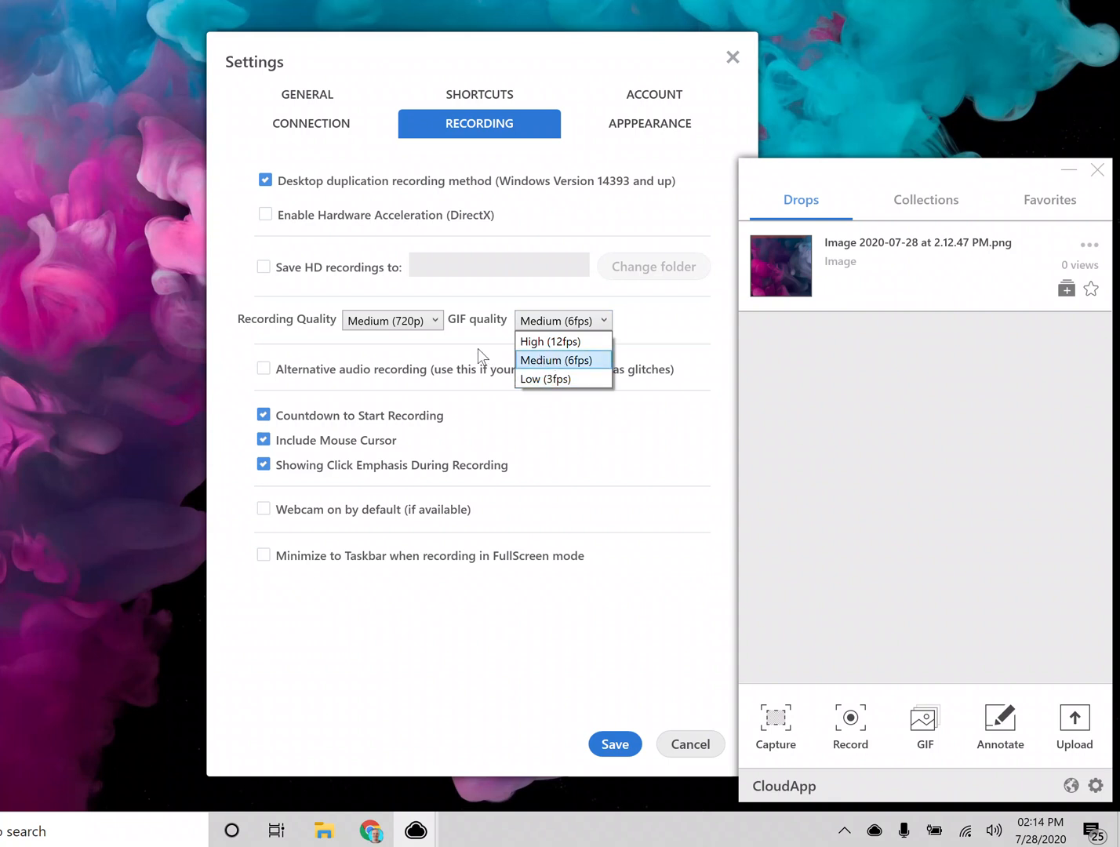
click(555, 360)
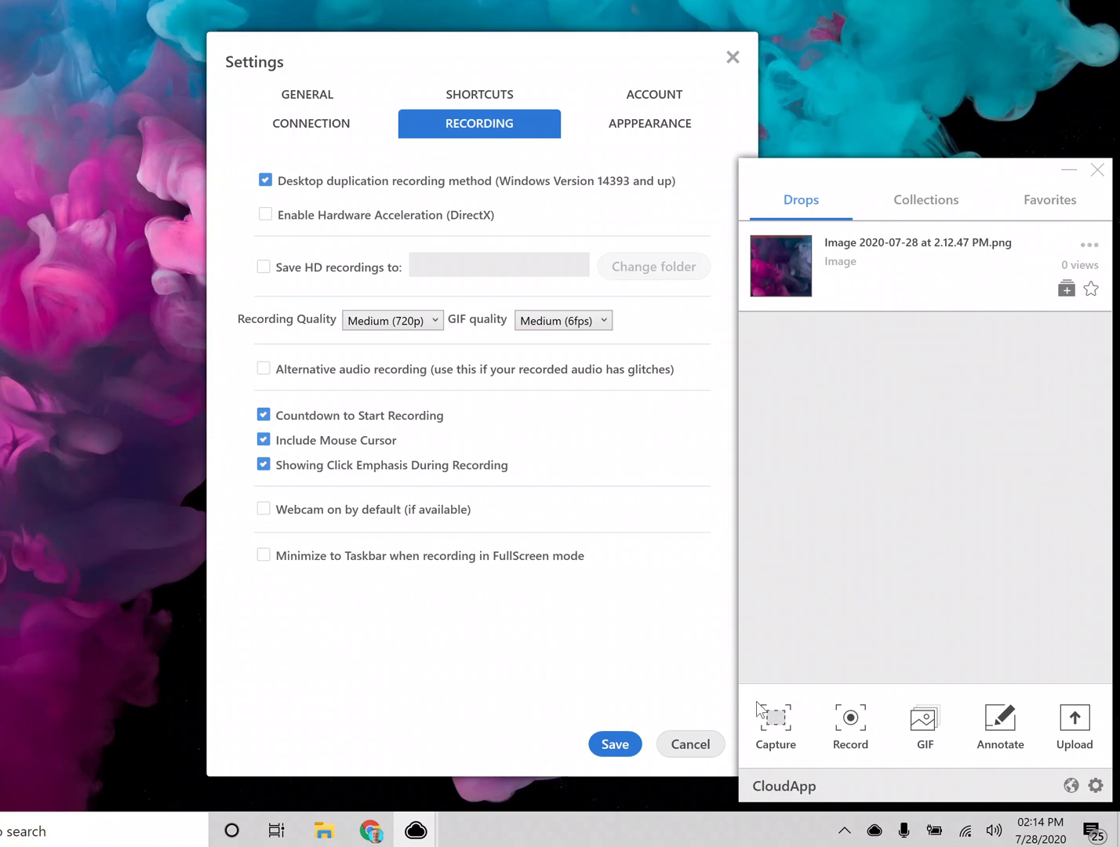
click(615, 744)
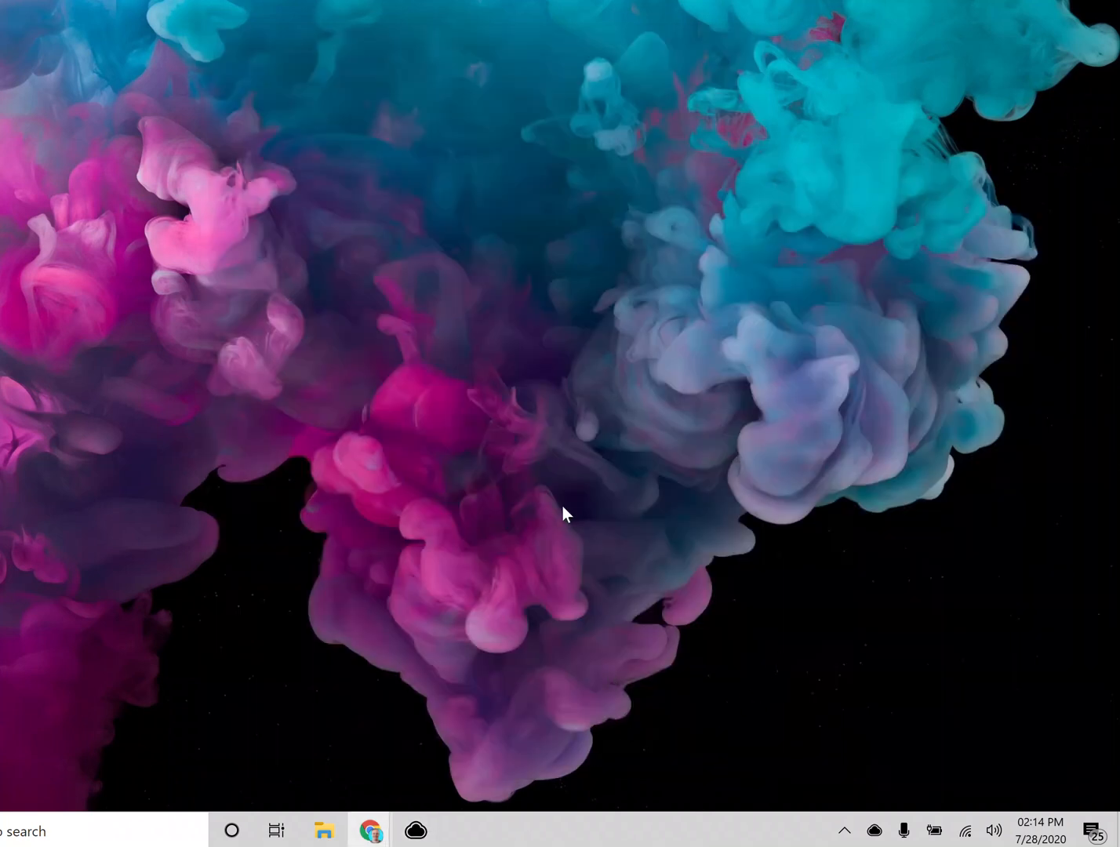
- Reopen CloudApp's recording preferences and set capture to cam only
click(414, 830)
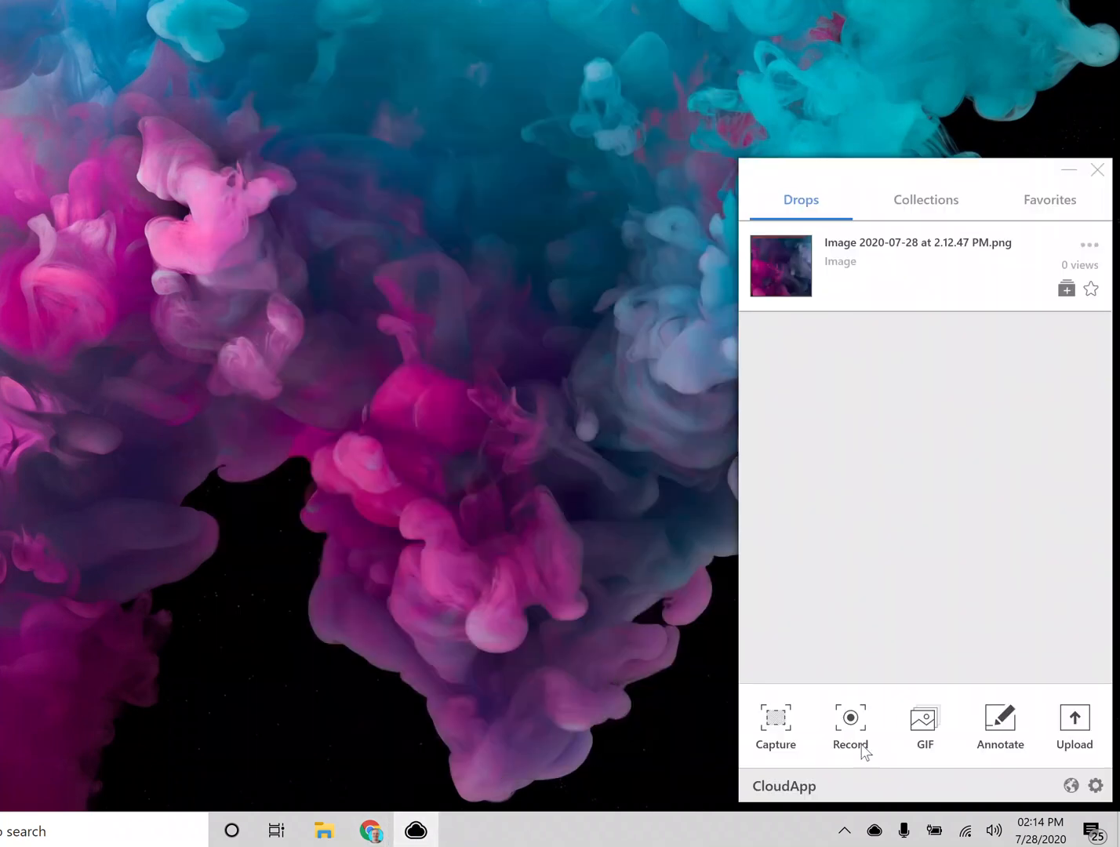
click(850, 728)
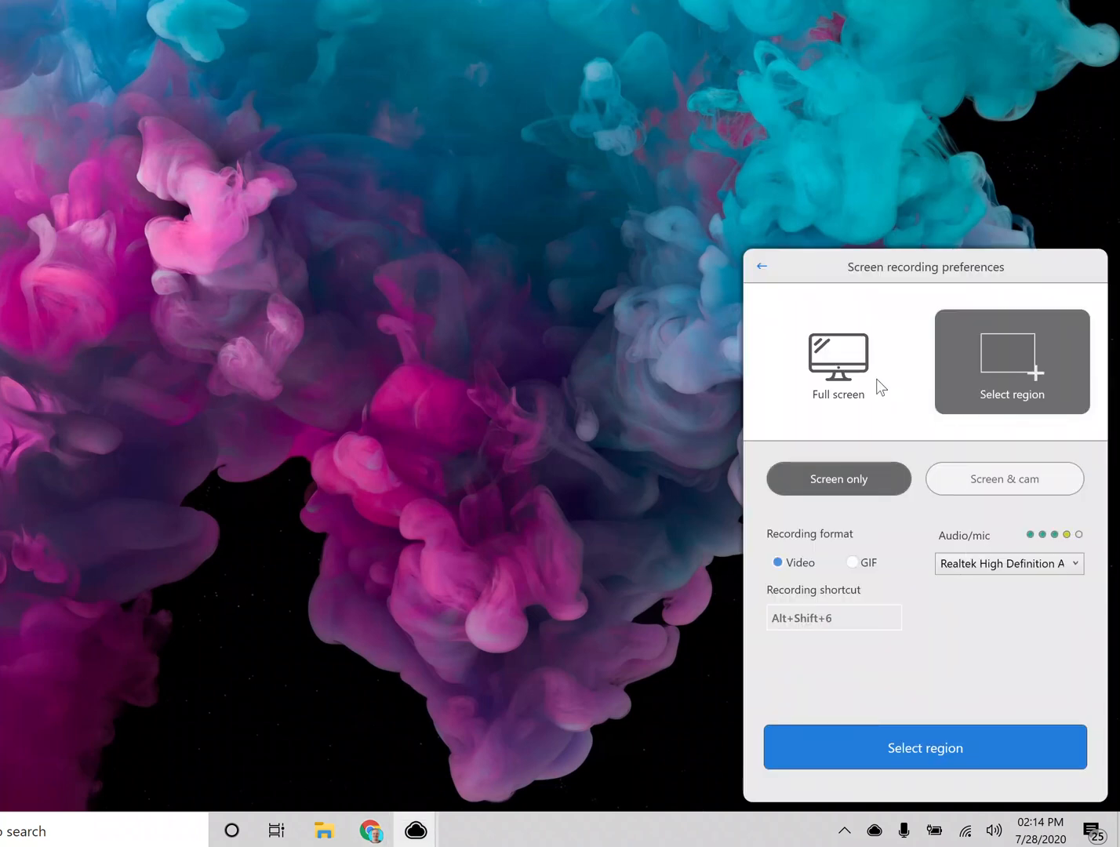
click(1040, 479)
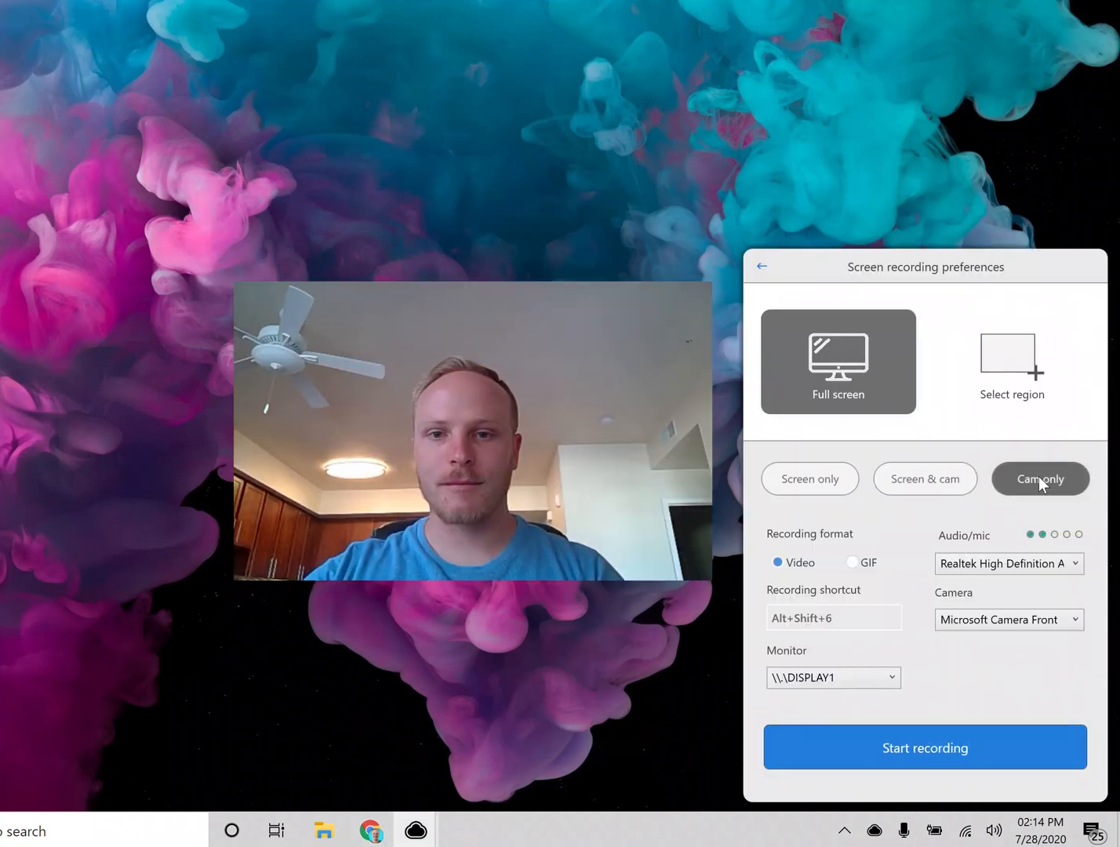